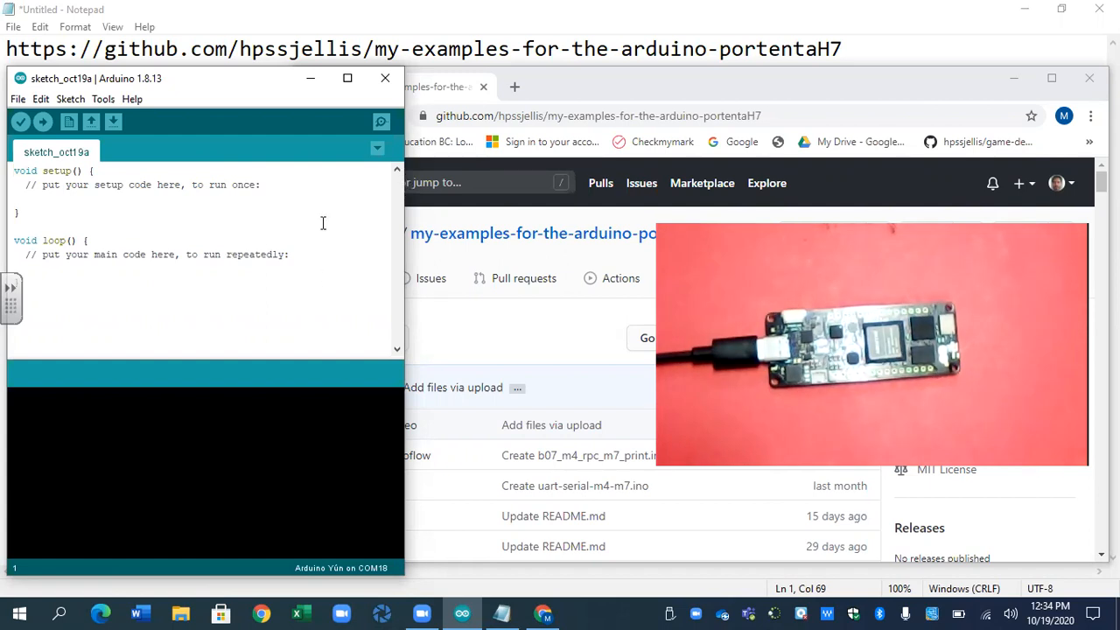
{"action": "mouse_move", "coordinate": [556, 105]}
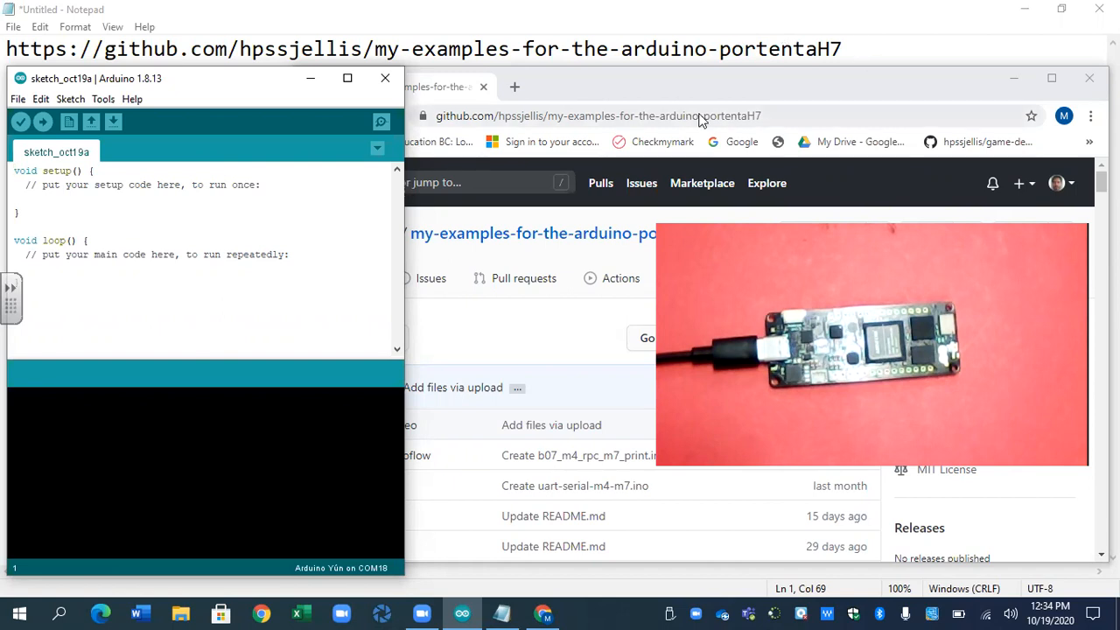
- Search Google for 'github my ex' and reach the my-examples-for-the-arduino-portentaH7 repository
{"action": "left_click", "coordinate": [514, 87]}
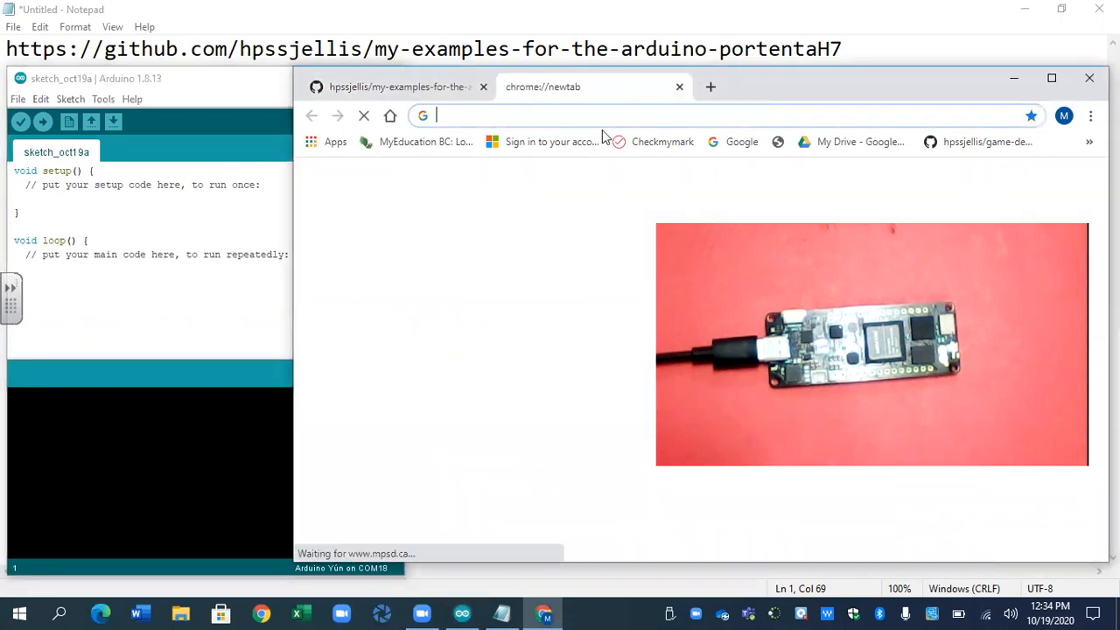
{"action": "type", "text": "github.com/hpssjellis/game-dev-2020-tom"}
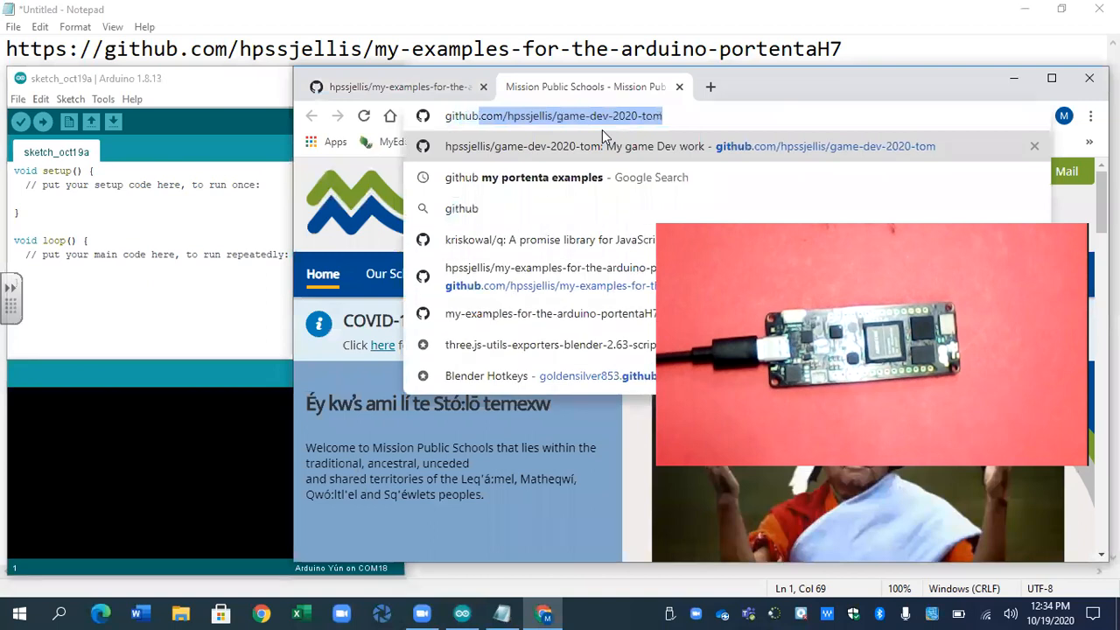
{"action": "type", "text": "github my examples port"}
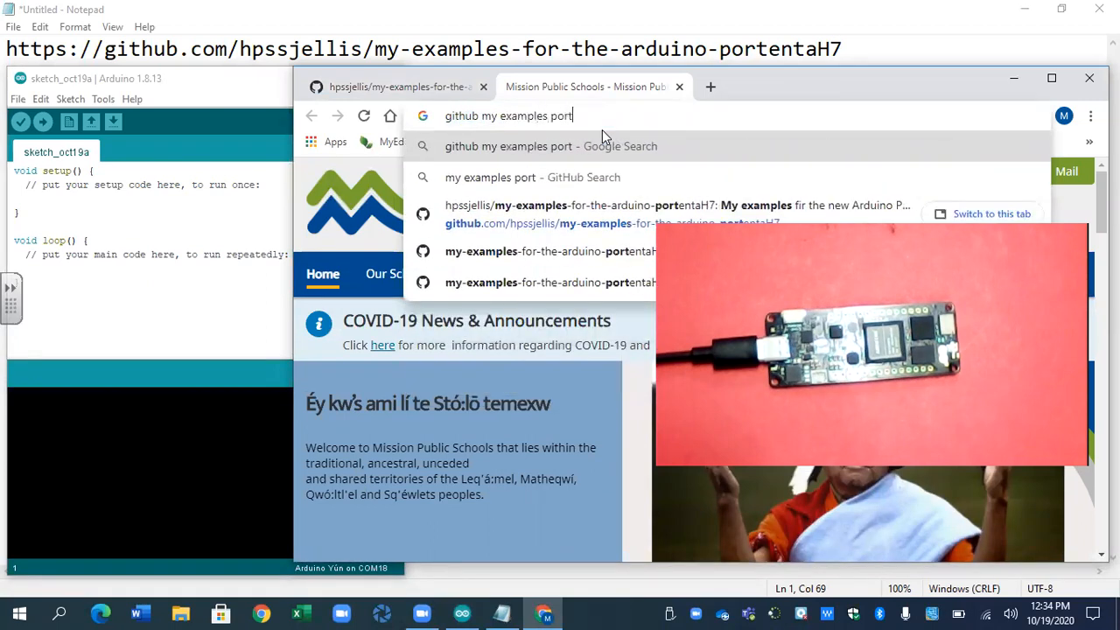
{"action": "key", "text": "enter"}
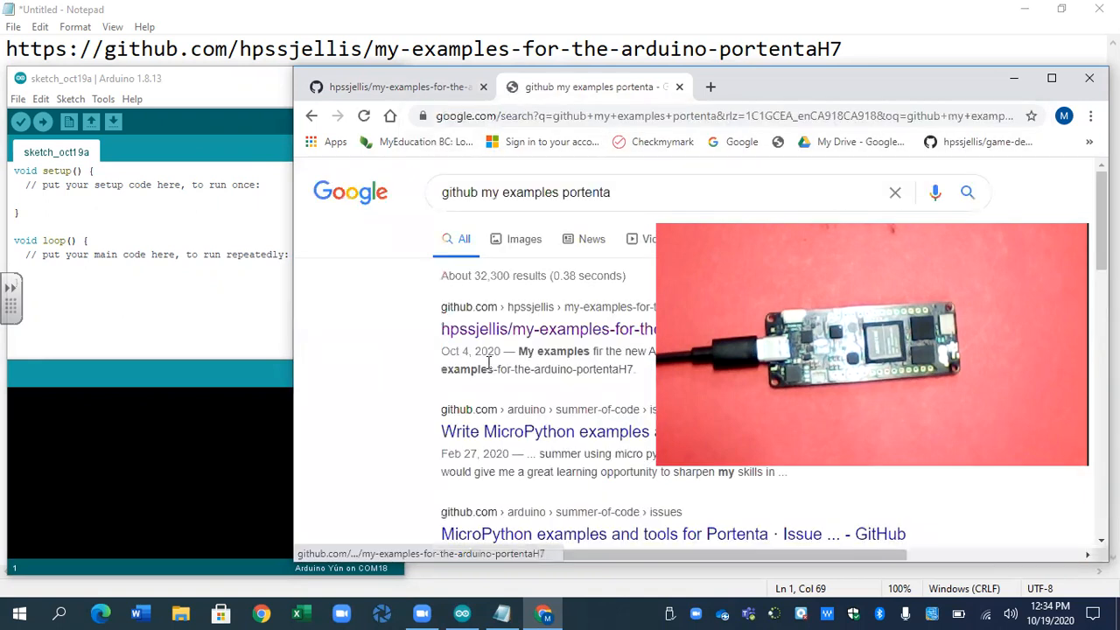
{"action": "left_click", "coordinate": [549, 329]}
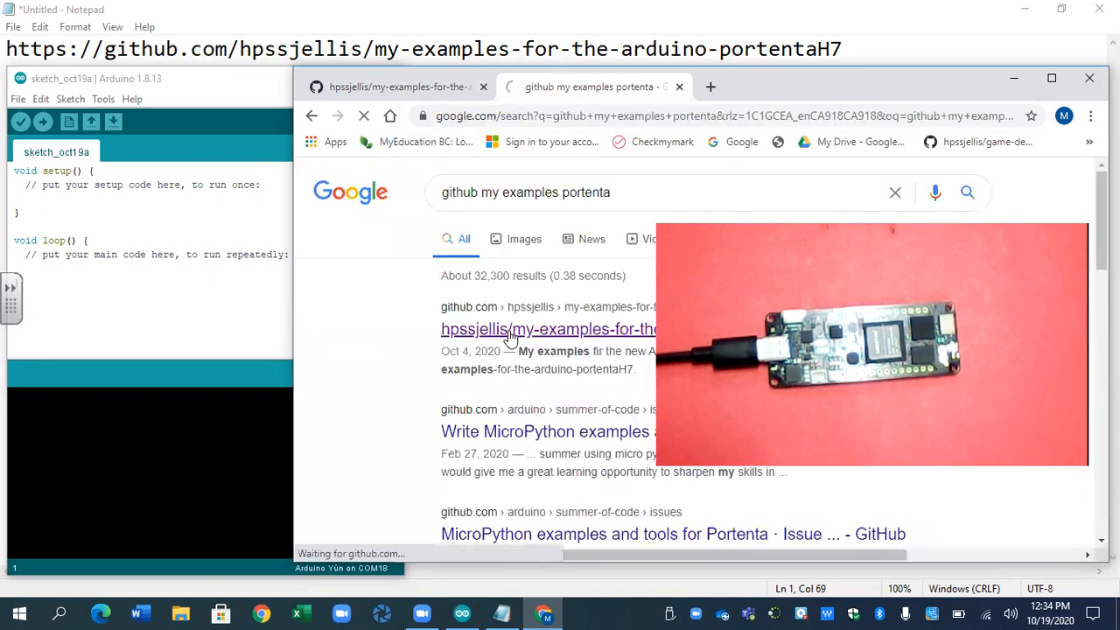
{"action": "left_click", "coordinate": [549, 328]}
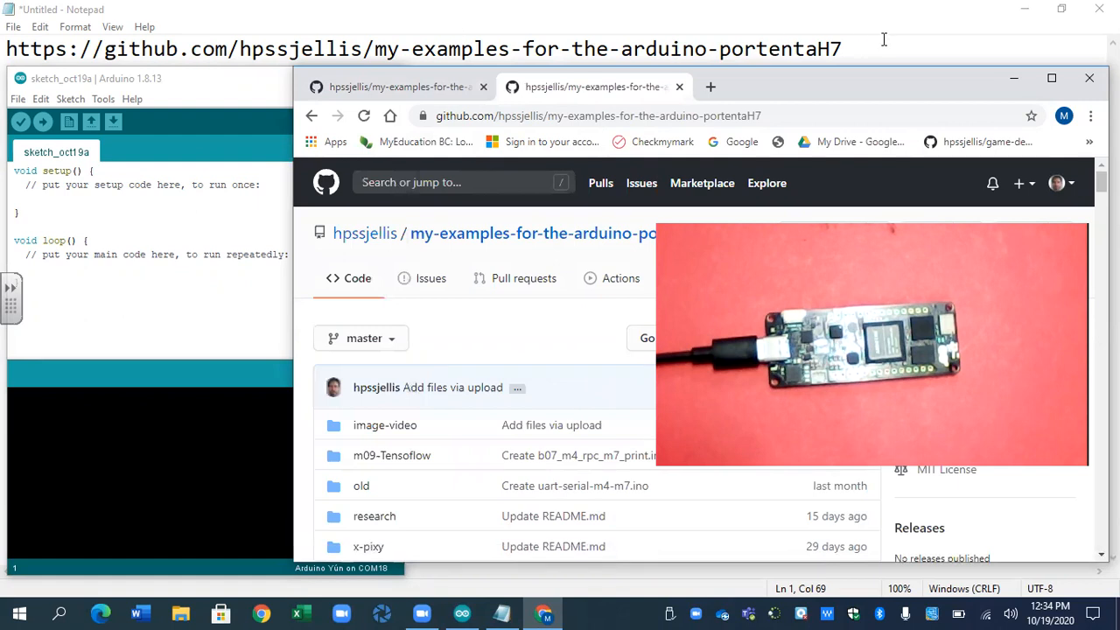
{"action": "mouse_move", "coordinate": [838, 195]}
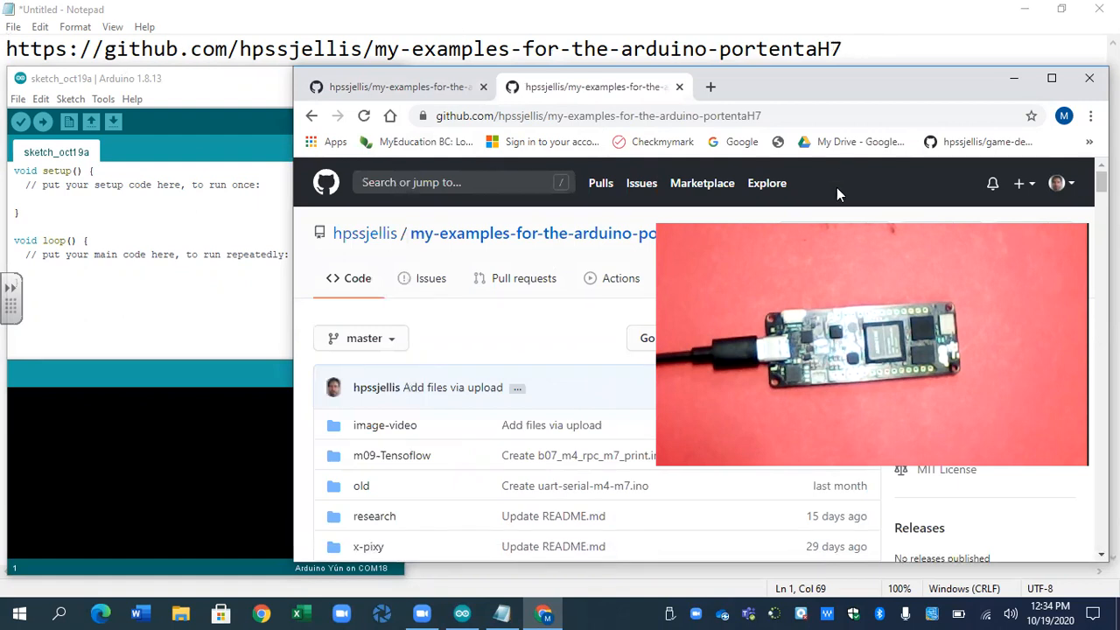
{"action": "mouse_move", "coordinate": [846, 208]}
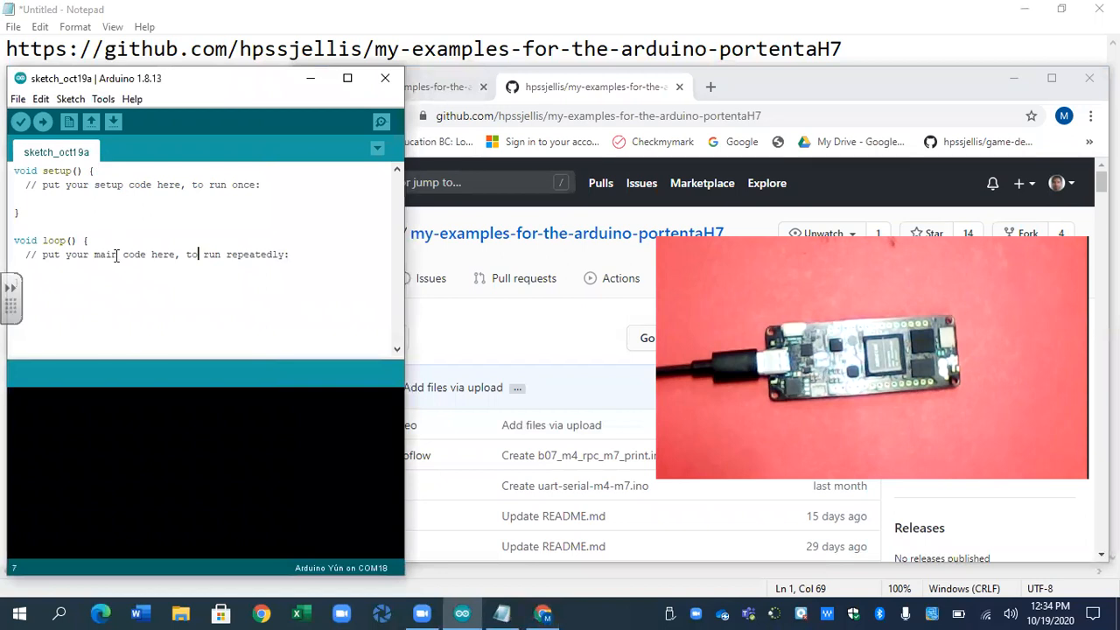
- Filter the Boards Manager to 'port' so the mbed-enabled Portenta packages are listed
{"action": "left_click", "coordinate": [103, 98]}
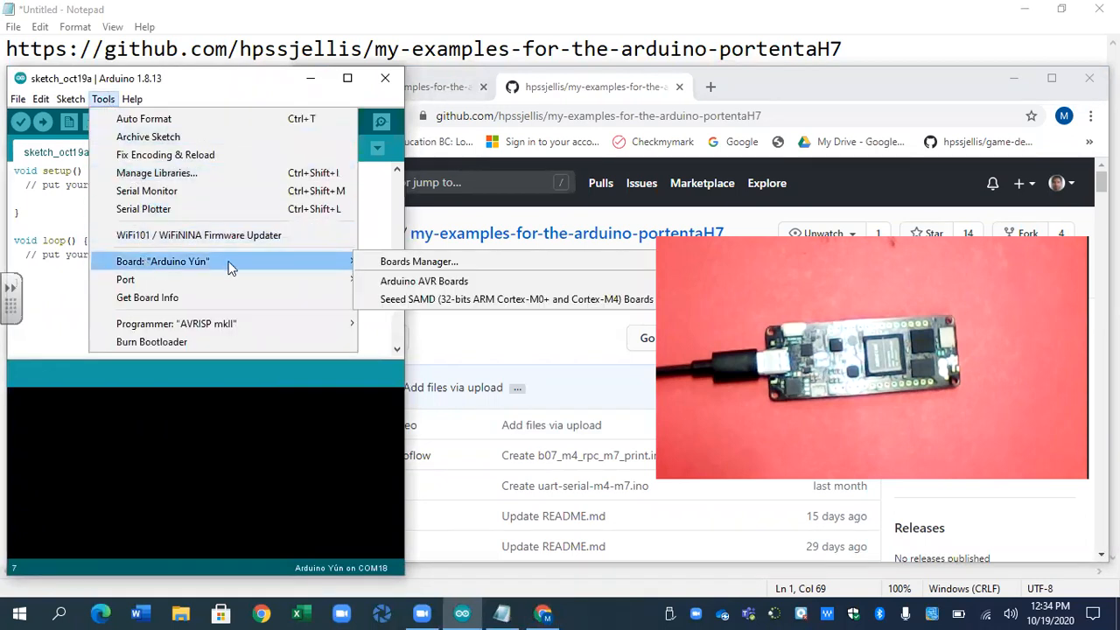
{"action": "left_click", "coordinate": [418, 260]}
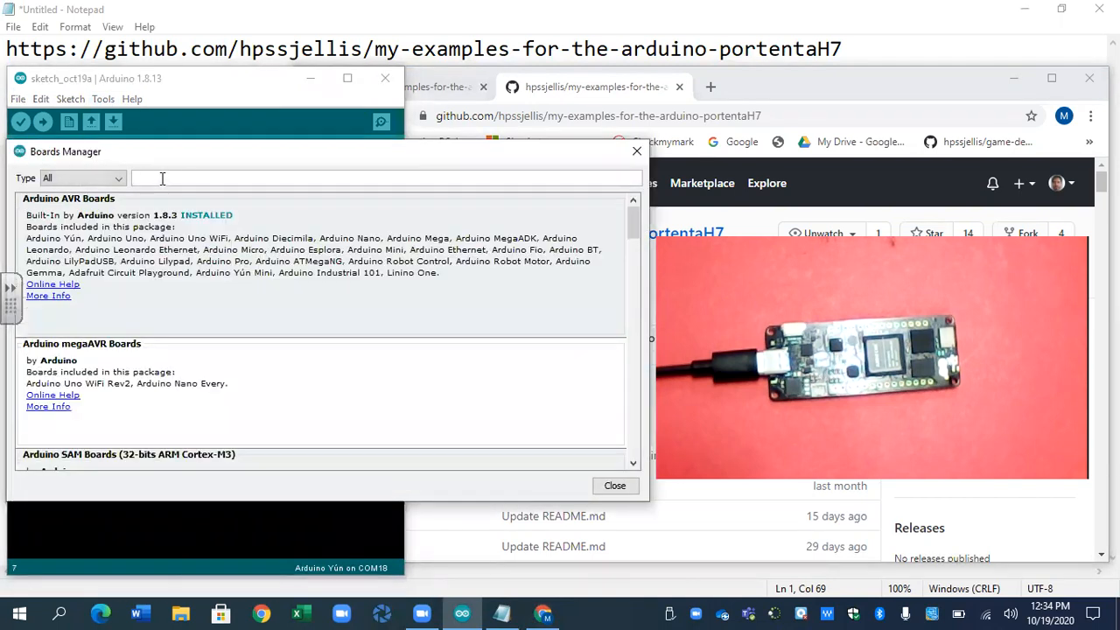
{"action": "type", "text": "port"}
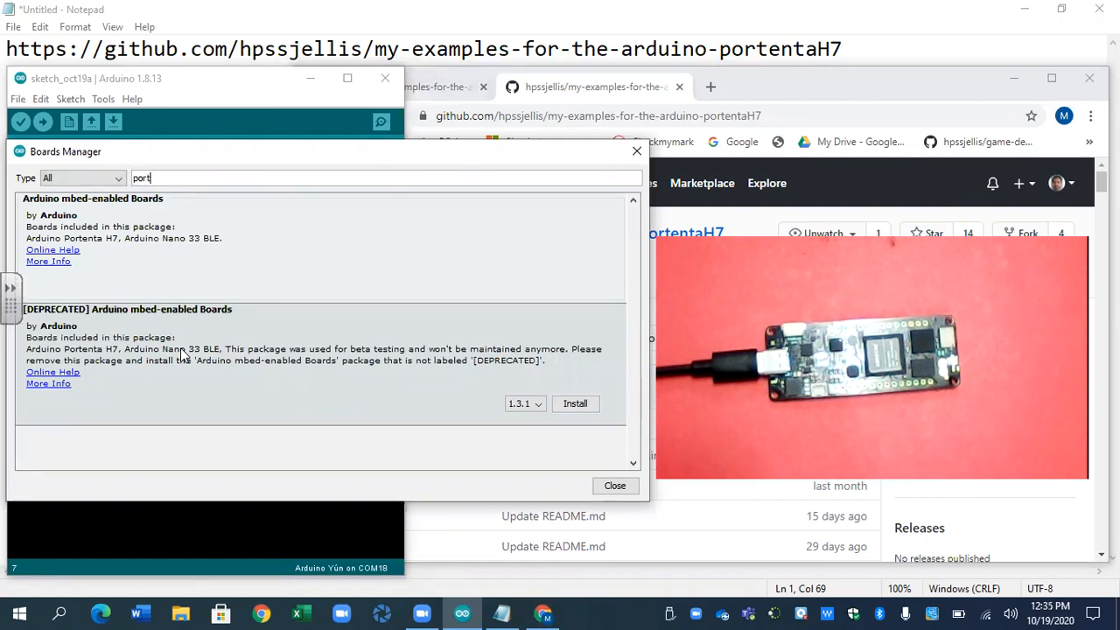
{"action": "left_click", "coordinate": [521, 402]}
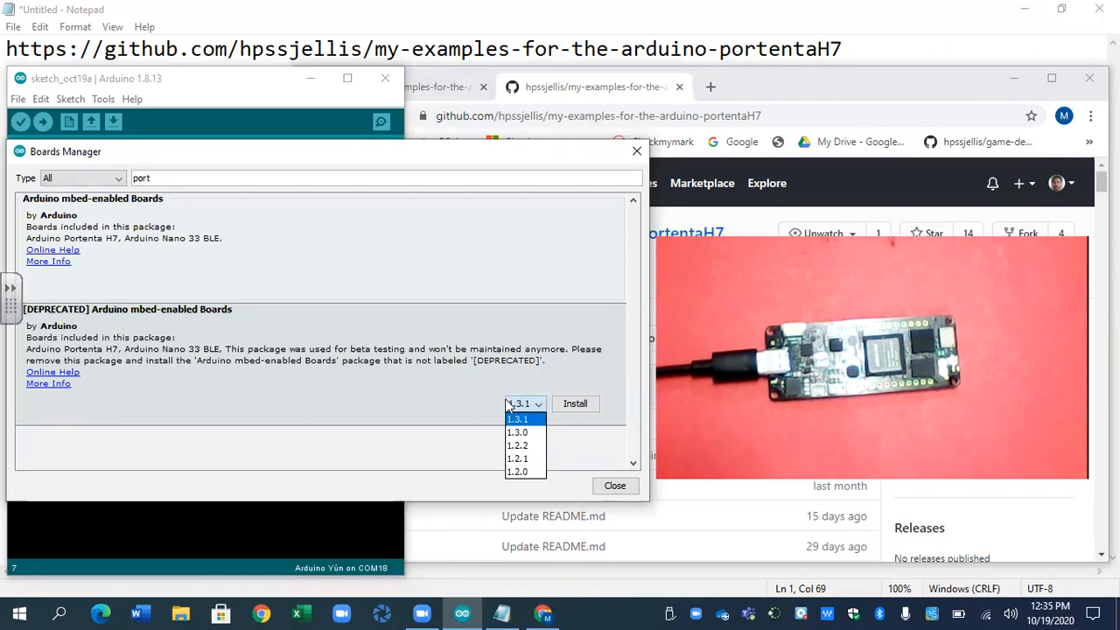
{"action": "mouse_move", "coordinate": [391, 411]}
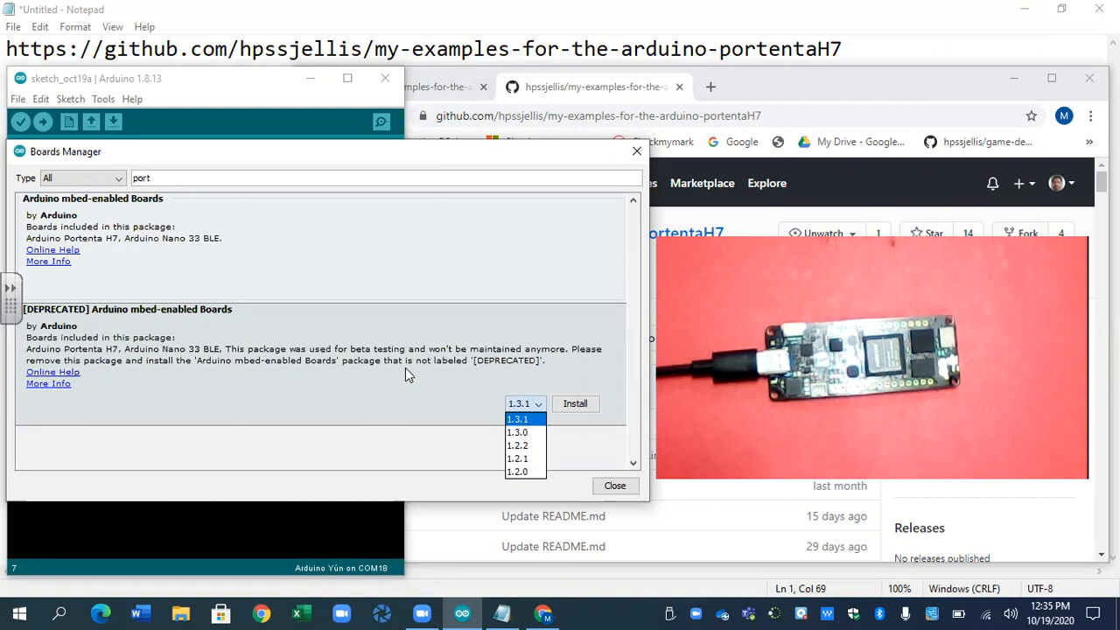
{"action": "left_click", "coordinate": [518, 418]}
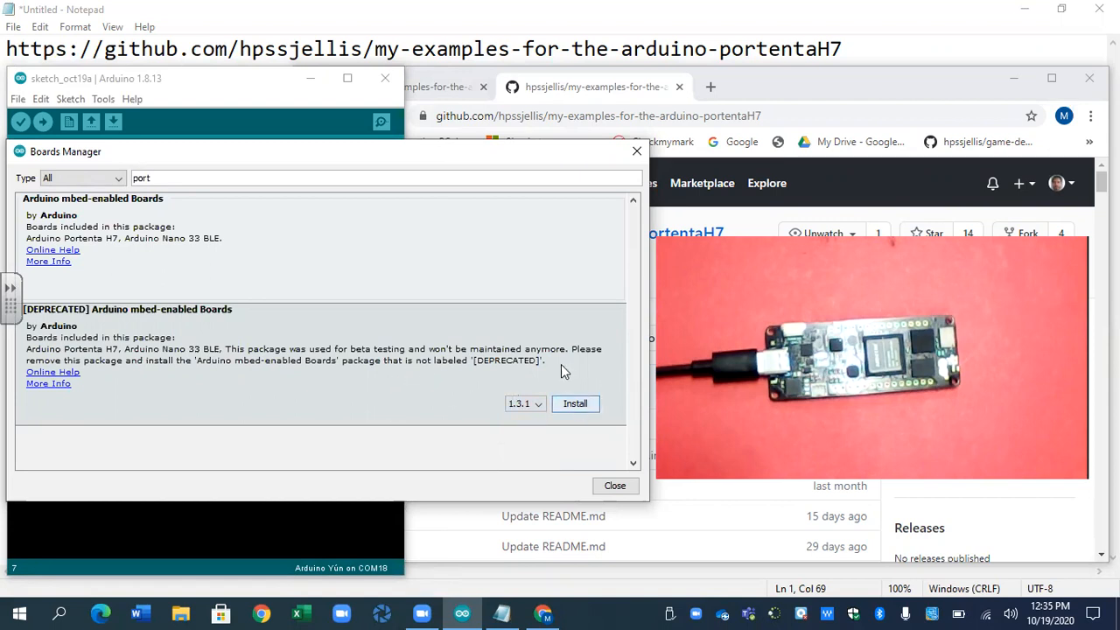
{"action": "mouse_move", "coordinate": [398, 248]}
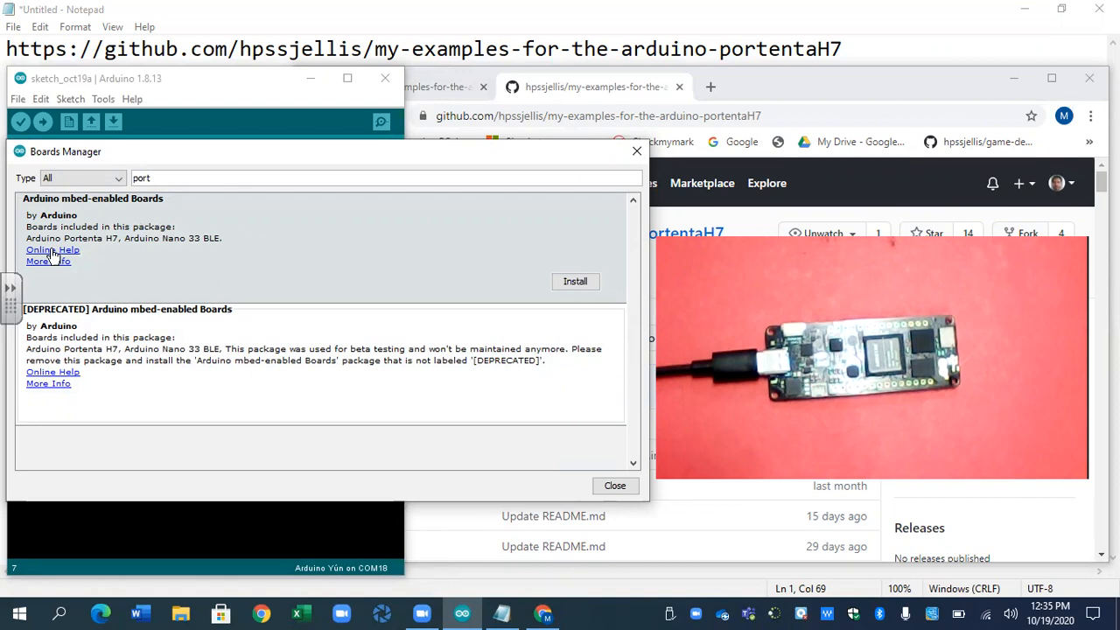
{"action": "mouse_move", "coordinate": [567, 304]}
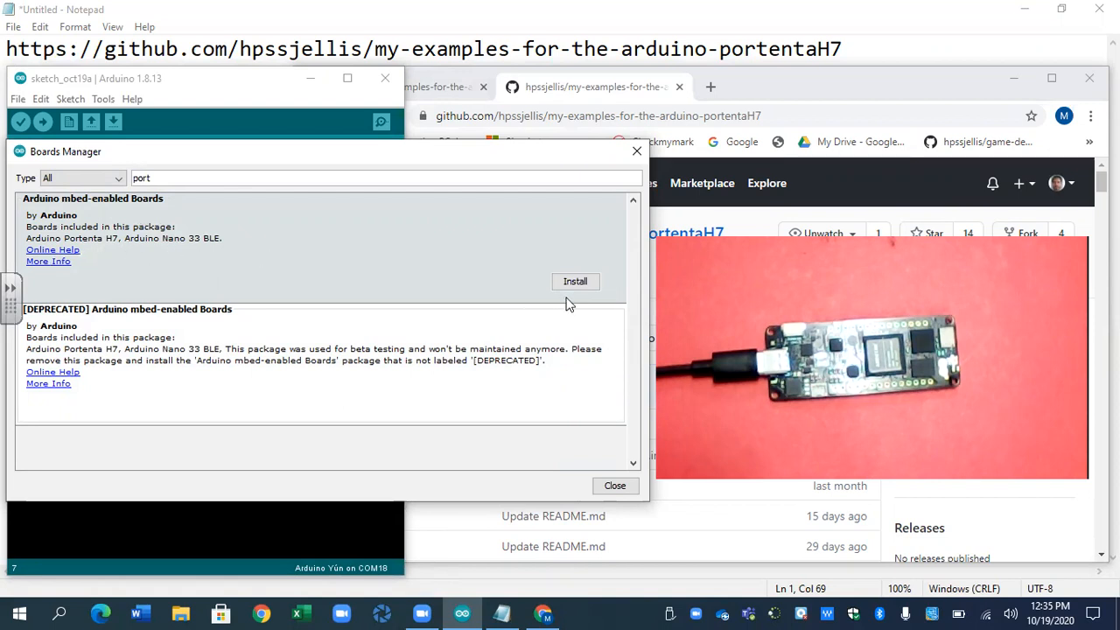
{"action": "left_click", "coordinate": [574, 280]}
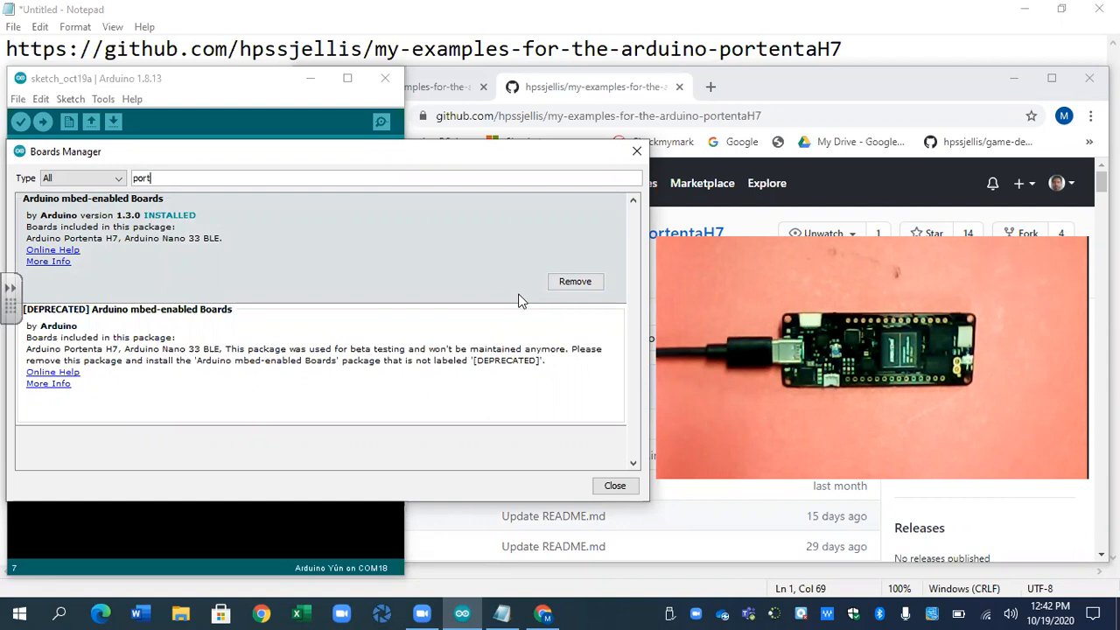
{"action": "mouse_move", "coordinate": [472, 326]}
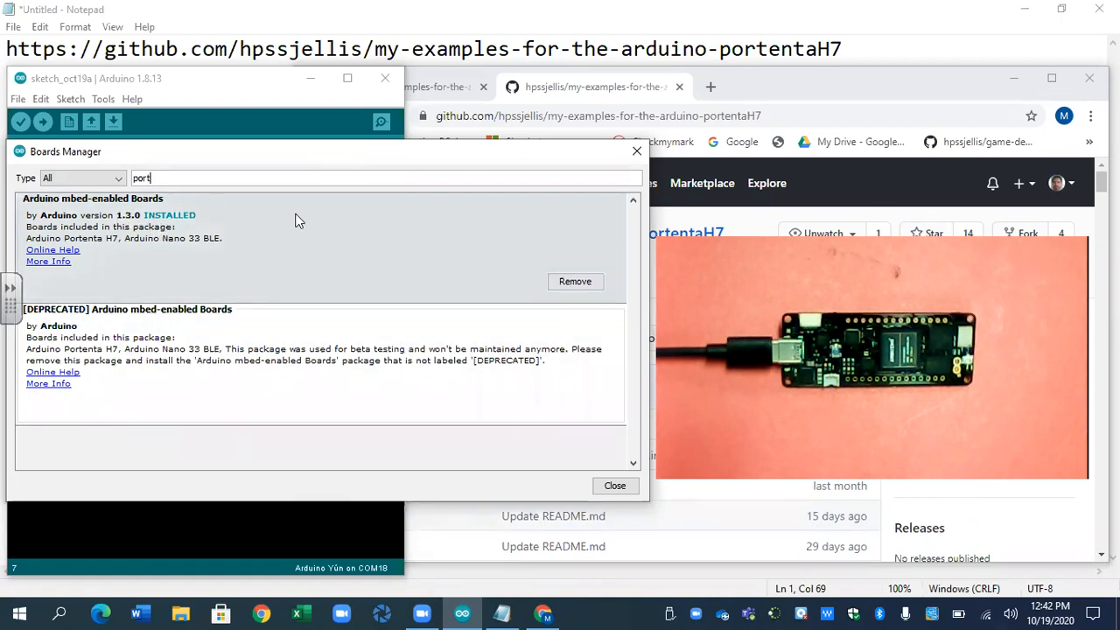
{"action": "mouse_move", "coordinate": [511, 287]}
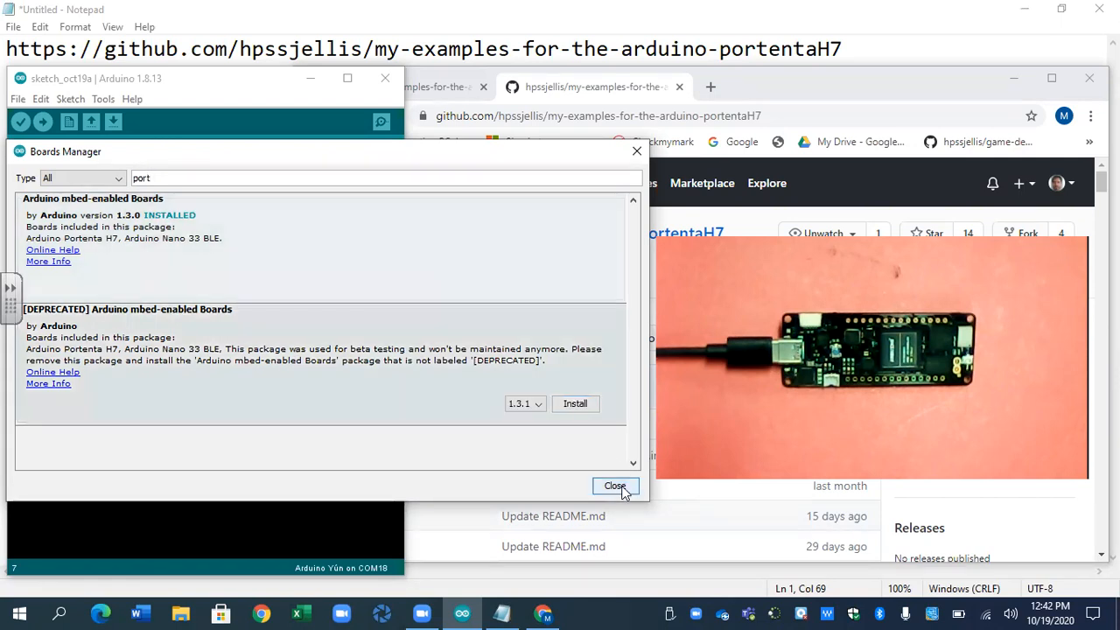
- Close the Boards Manager, then briefly view the Ethernet ChatServer example and close it
{"action": "left_click", "coordinate": [614, 486]}
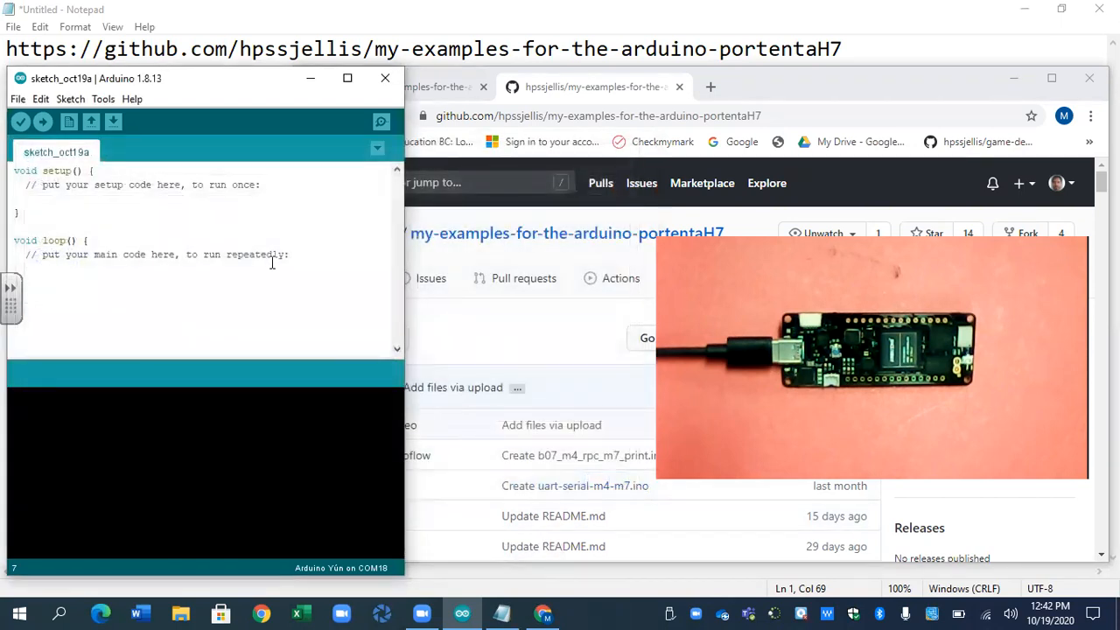
{"action": "mouse_move", "coordinate": [103, 98]}
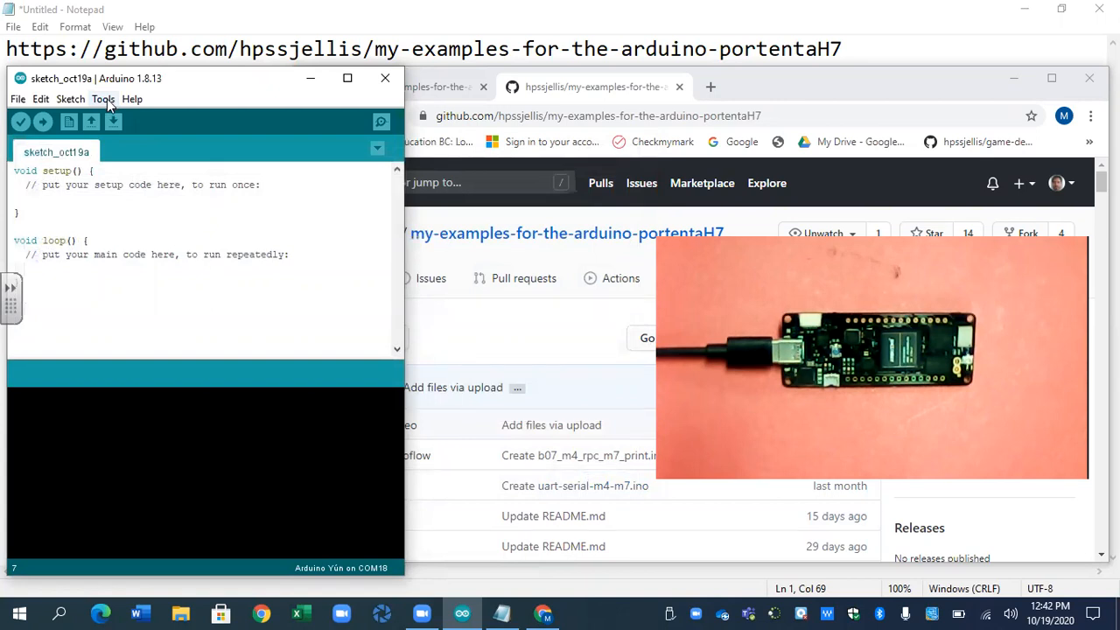
{"action": "left_click", "coordinate": [18, 98]}
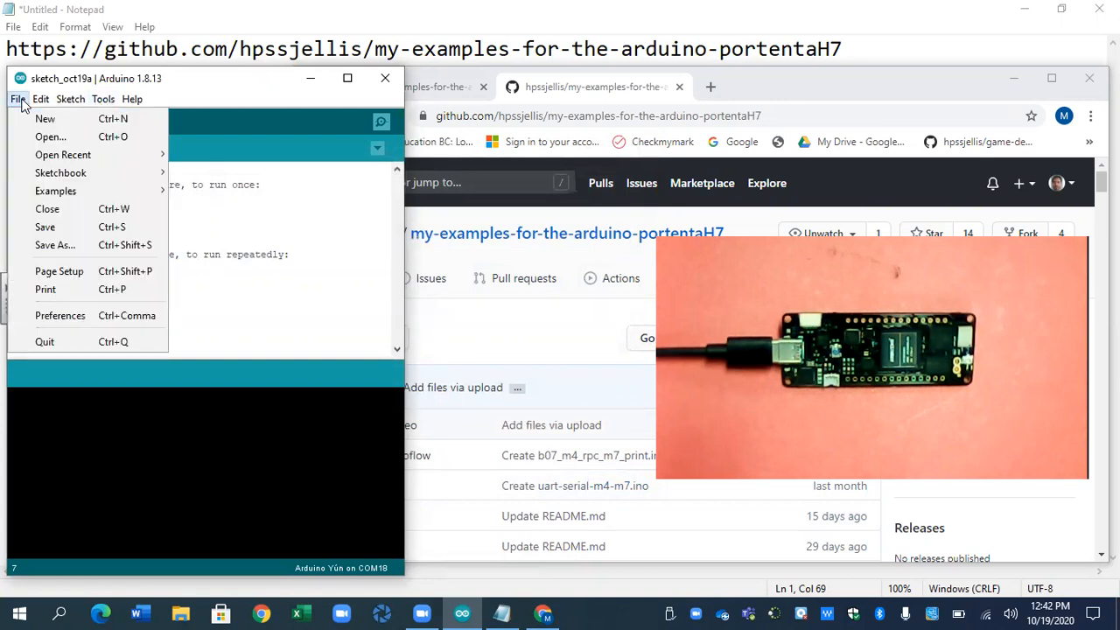
{"action": "mouse_move", "coordinate": [131, 209]}
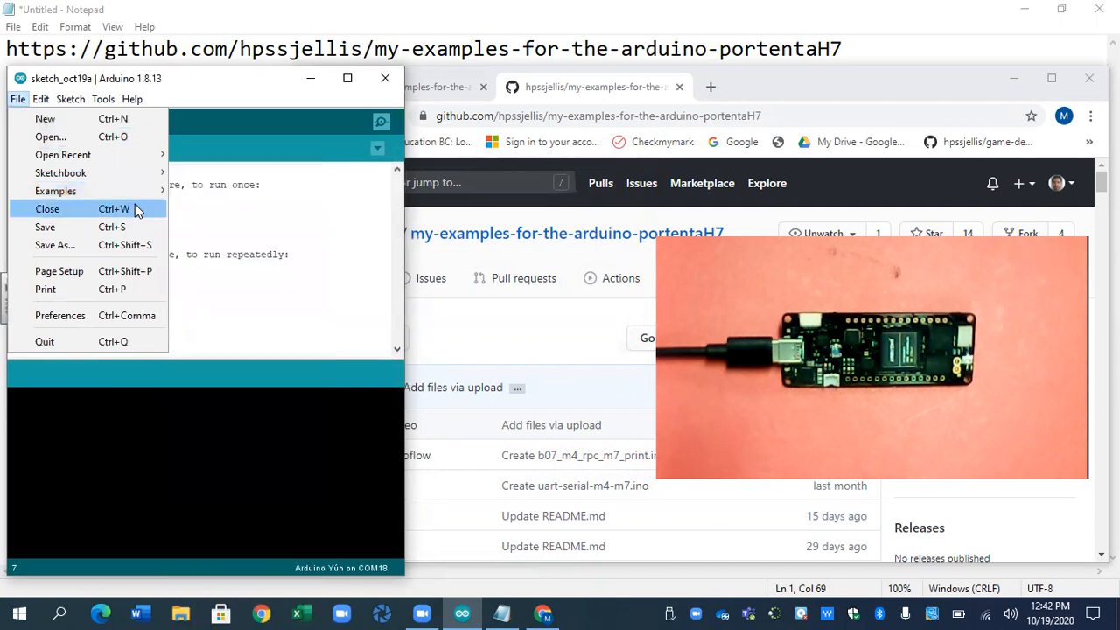
{"action": "left_click", "coordinate": [56, 191]}
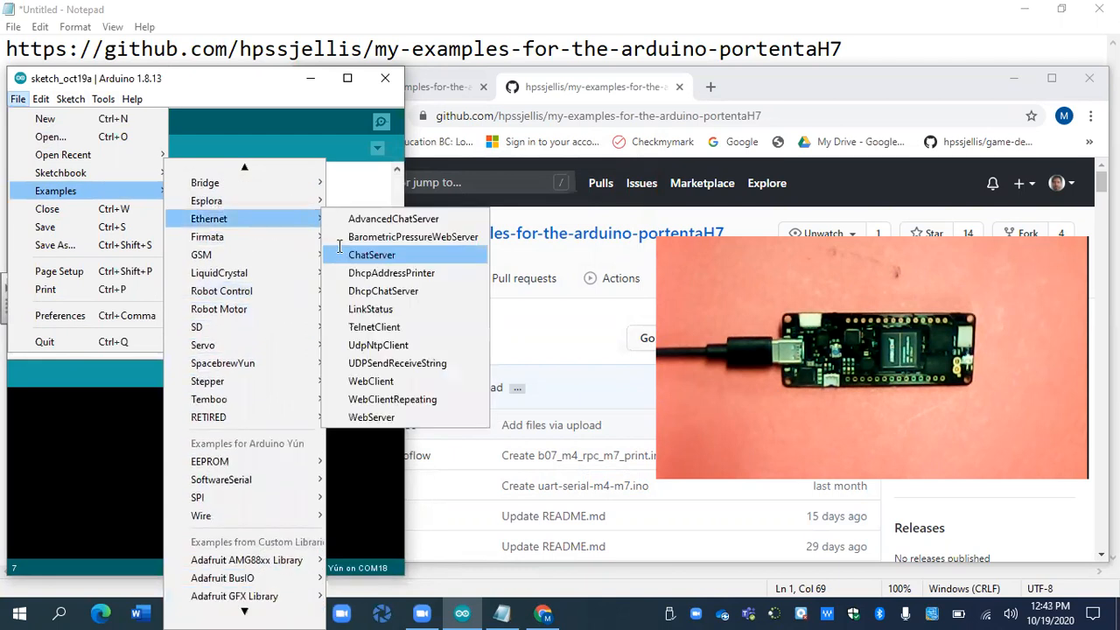
{"action": "left_click", "coordinate": [371, 256]}
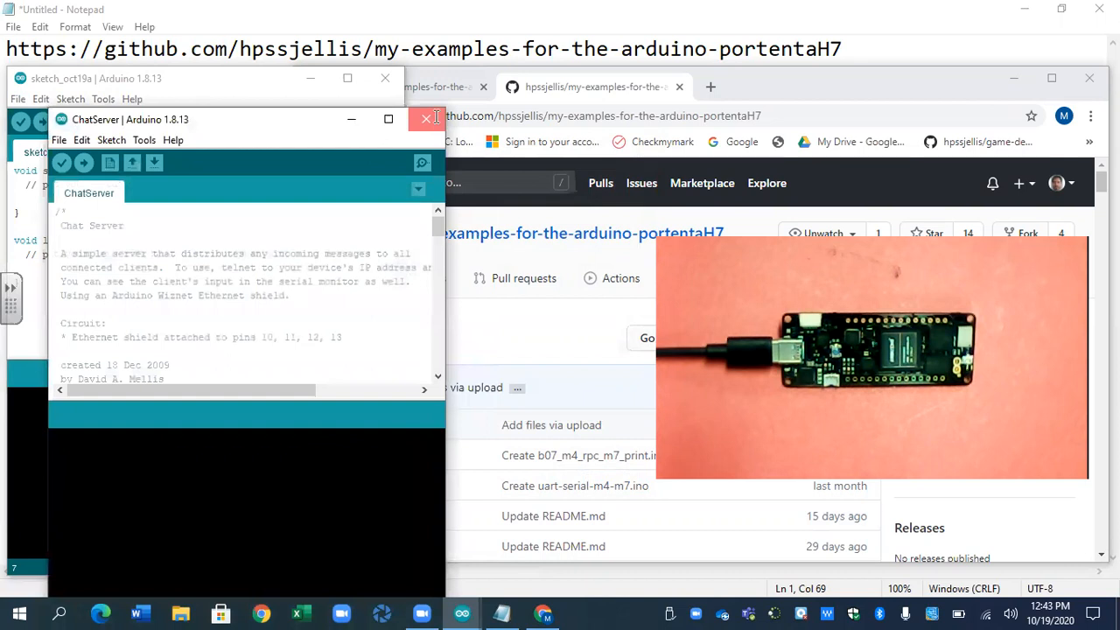
{"action": "left_click", "coordinate": [102, 98]}
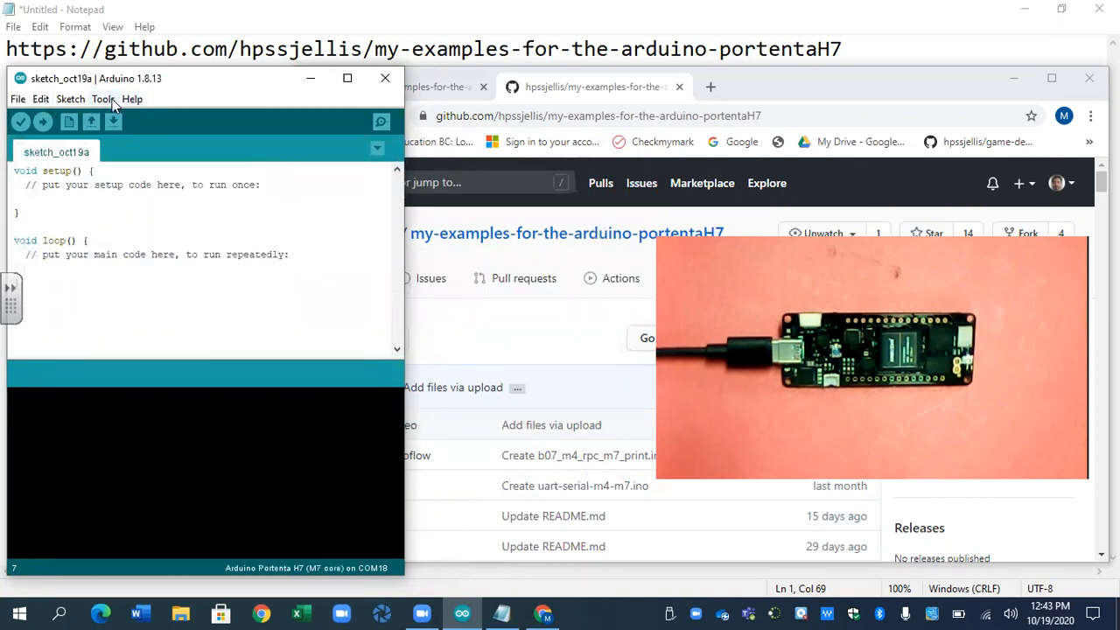
- Verify Portenta H7 (M7 core) is selected and connect to it on COM18
{"action": "left_click", "coordinate": [101, 98]}
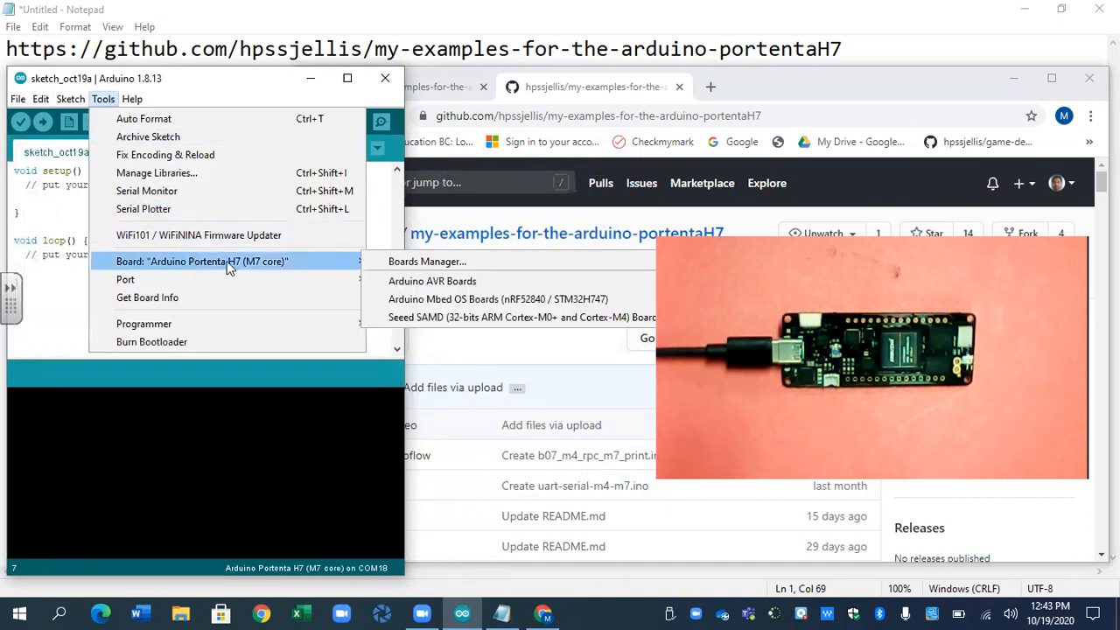
{"action": "mouse_move", "coordinate": [432, 280]}
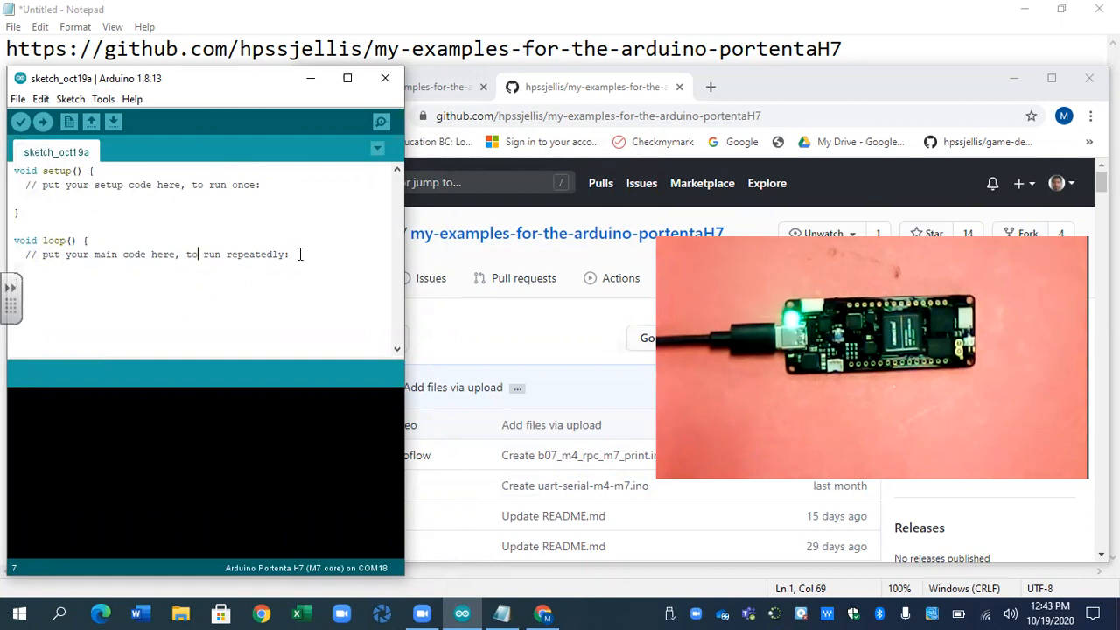
{"action": "mouse_move", "coordinate": [104, 98]}
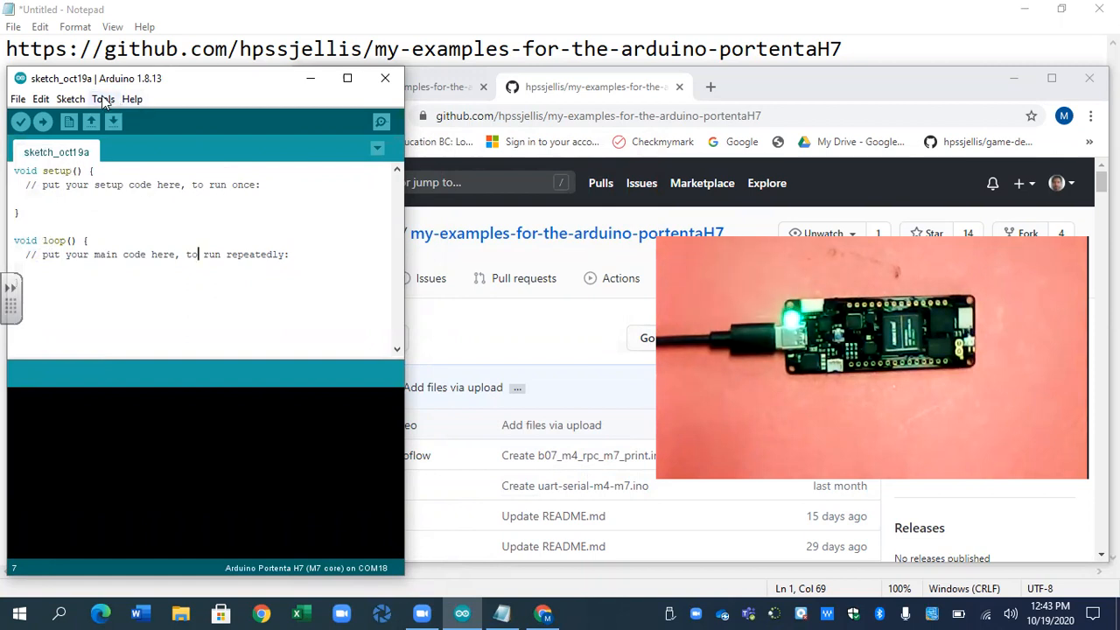
{"action": "left_click", "coordinate": [101, 98]}
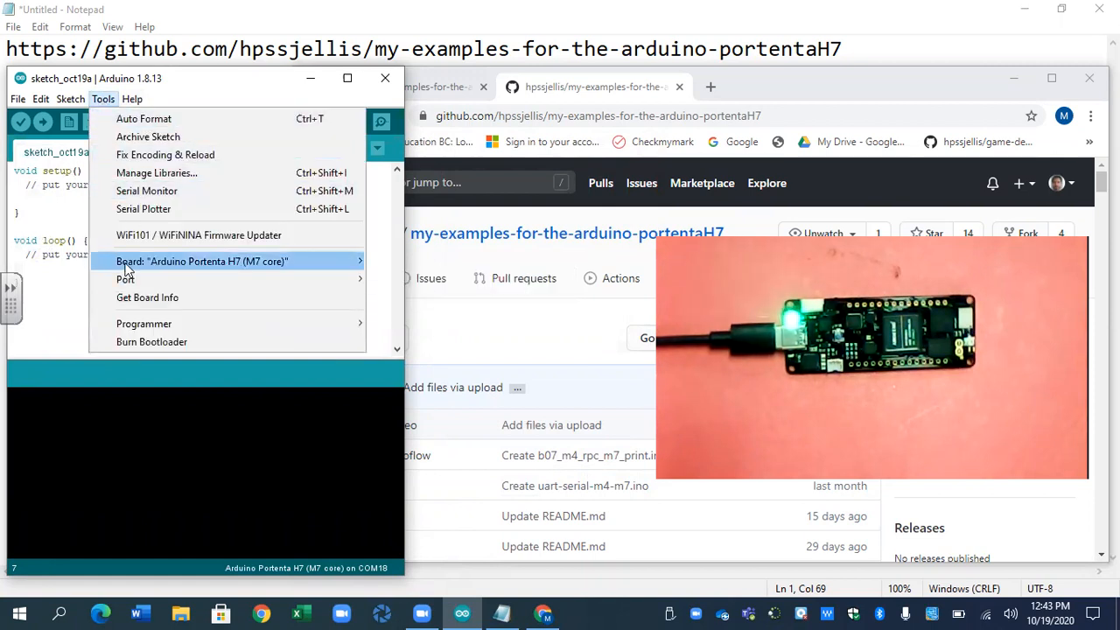
{"action": "mouse_move", "coordinate": [126, 280]}
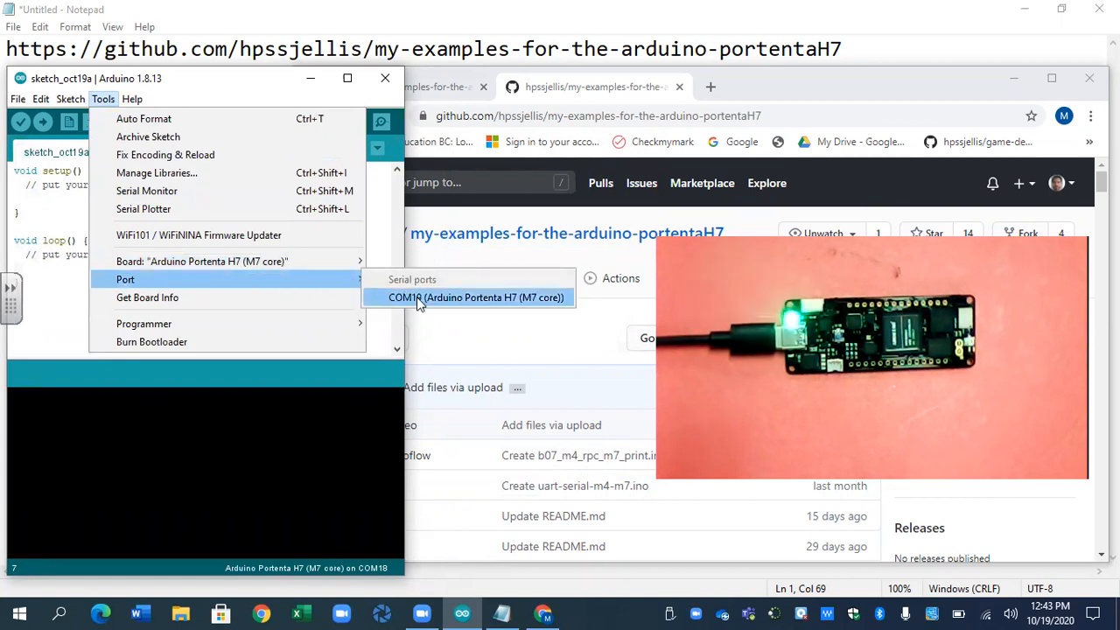
{"action": "left_click", "coordinate": [476, 297]}
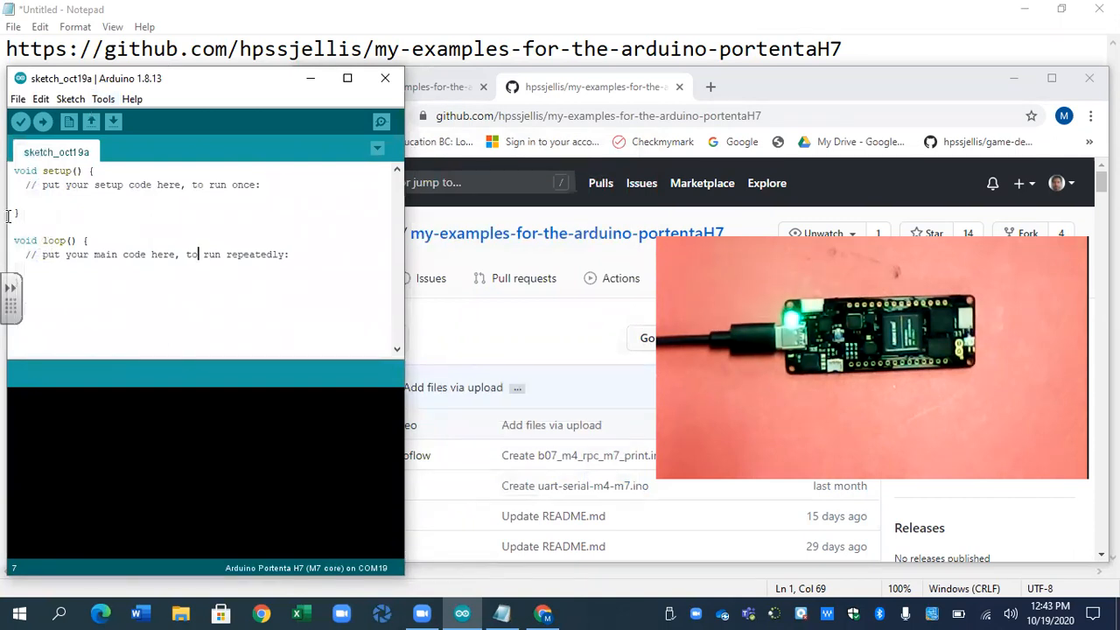
{"action": "left_click", "coordinate": [17, 98]}
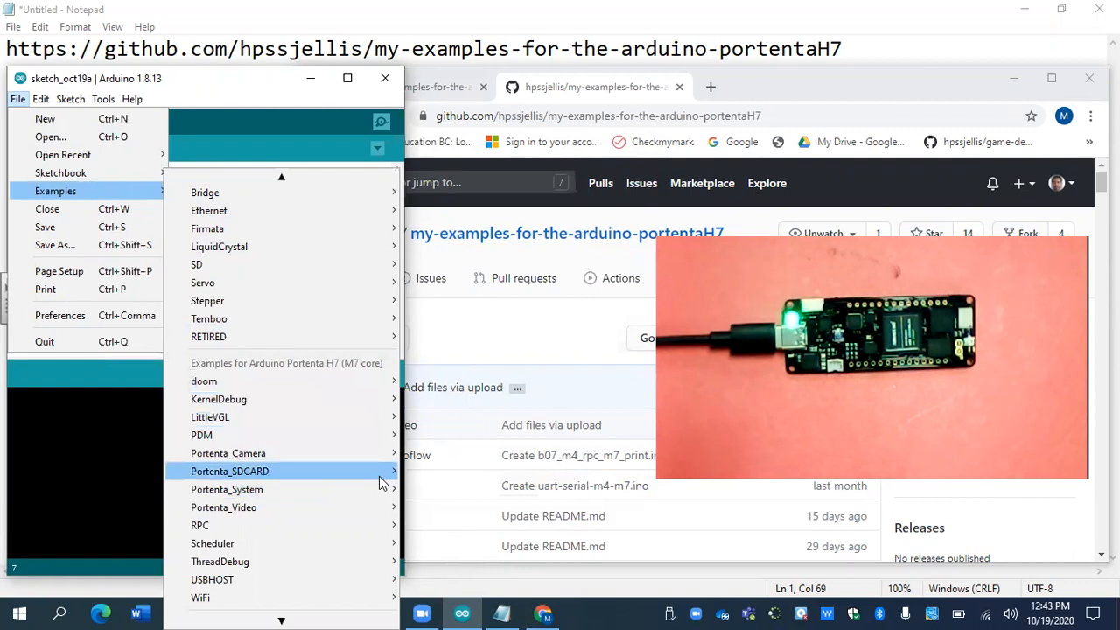
{"action": "mouse_move", "coordinate": [228, 490]}
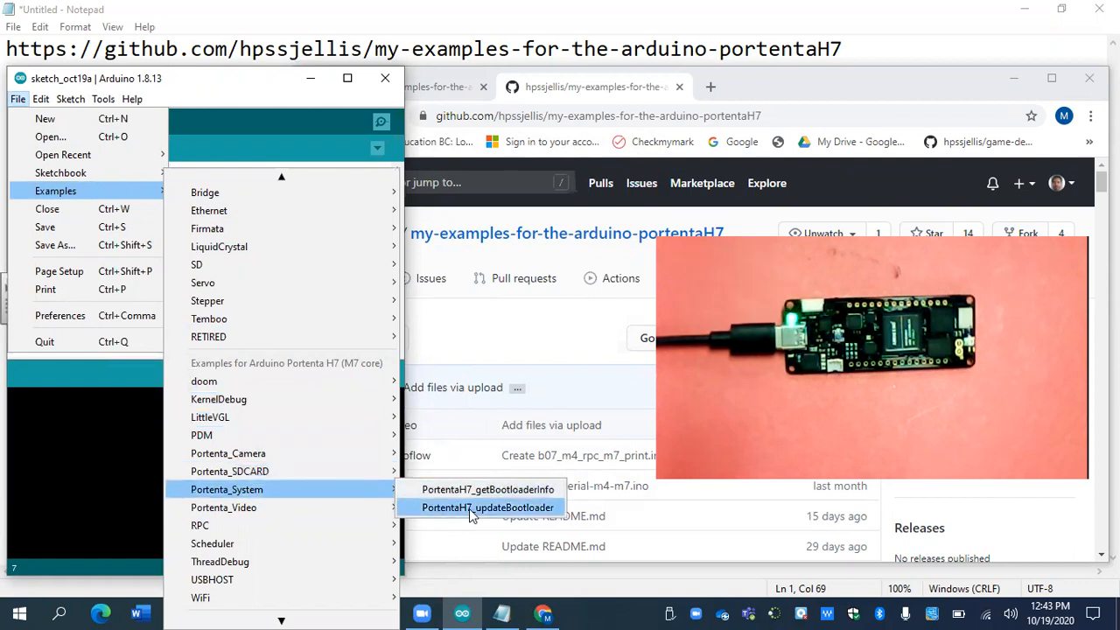
- Load the PortentaH7_updateBootloader example and start uploading it to the board
{"action": "left_click", "coordinate": [488, 507]}
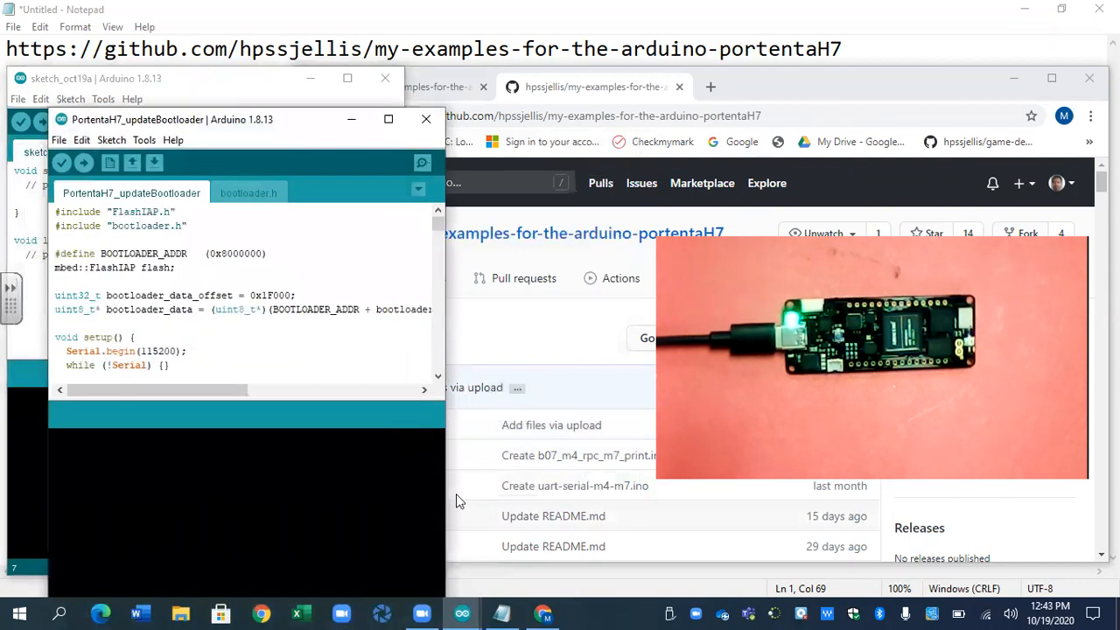
{"action": "left_click", "coordinate": [61, 165]}
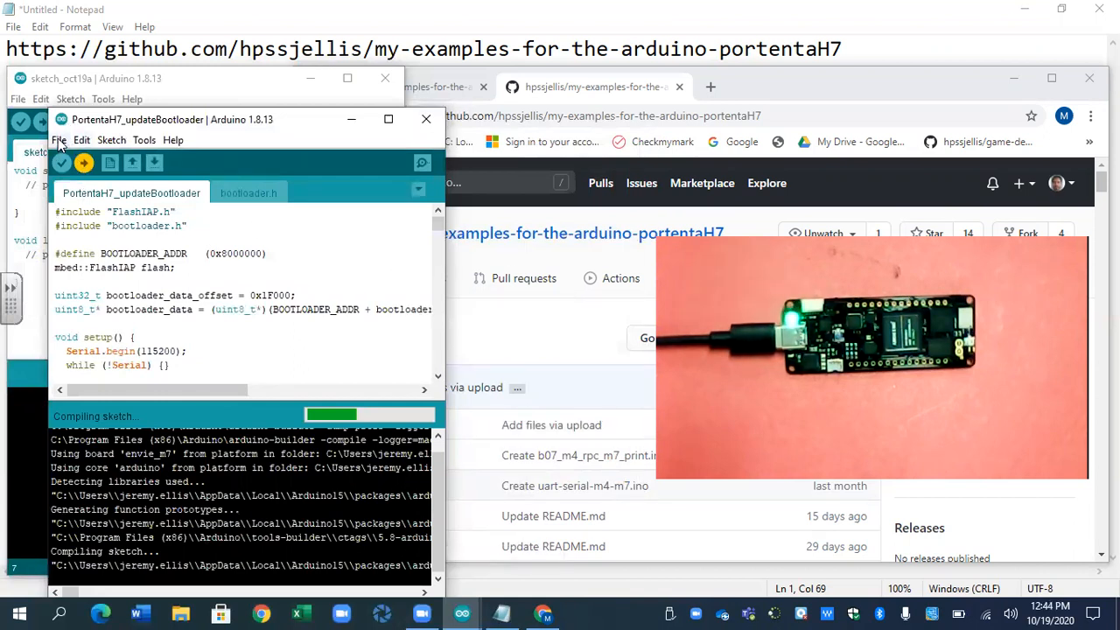
{"action": "left_click", "coordinate": [60, 140]}
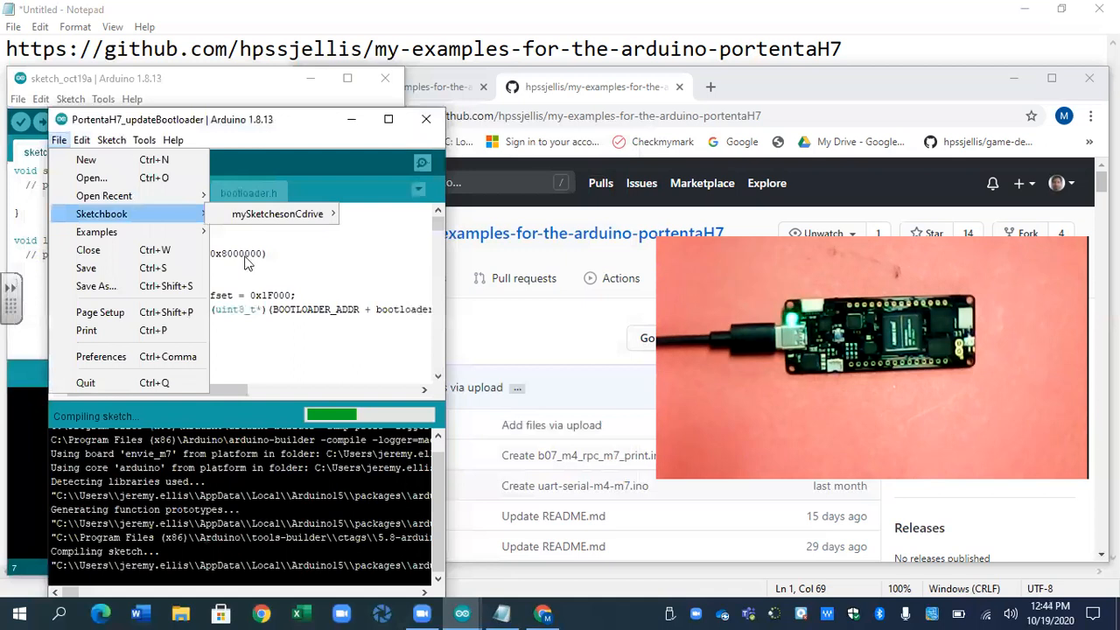
{"action": "mouse_move", "coordinate": [172, 235]}
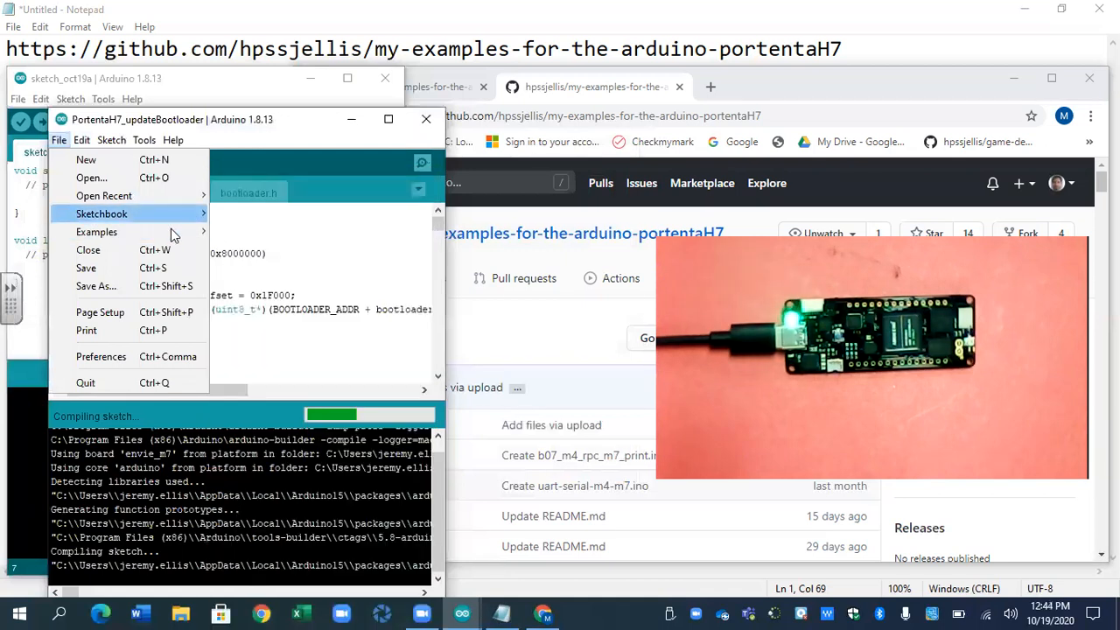
{"action": "left_click", "coordinate": [96, 231]}
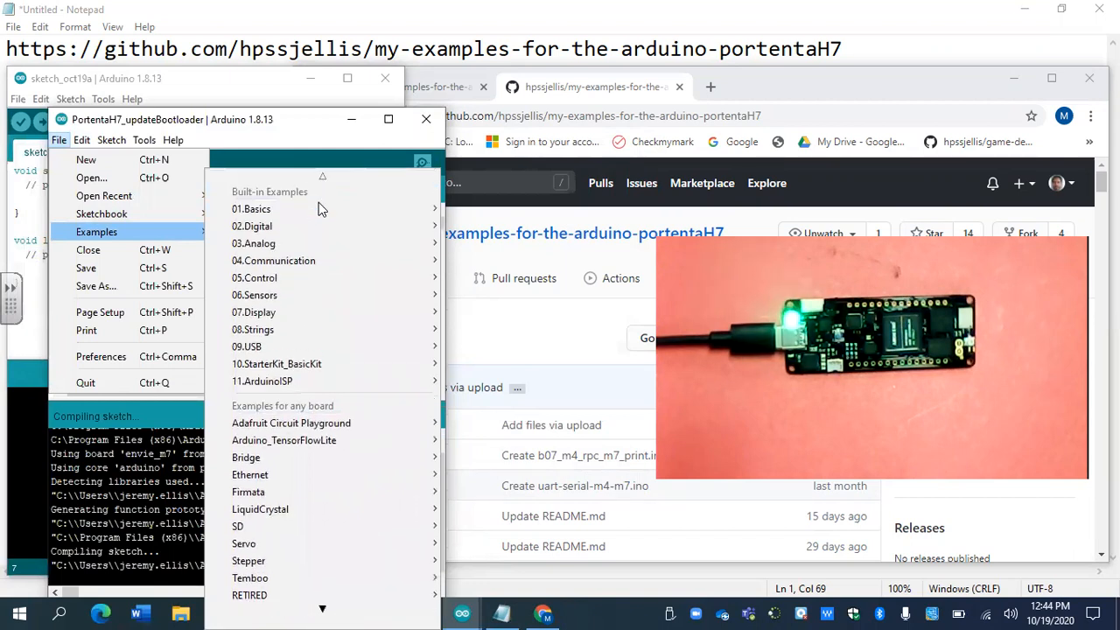
{"action": "mouse_move", "coordinate": [252, 209]}
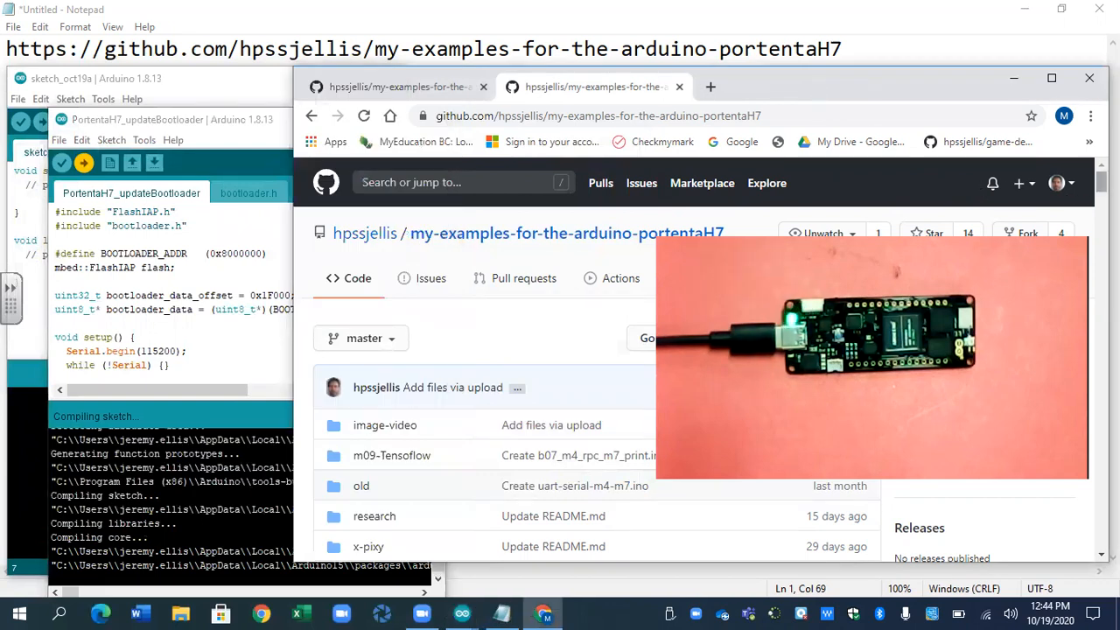
- Scroll the bootloader updater sketch while it continues compiling
{"action": "scroll", "scroll_direction": "down", "scroll_amount": 3}
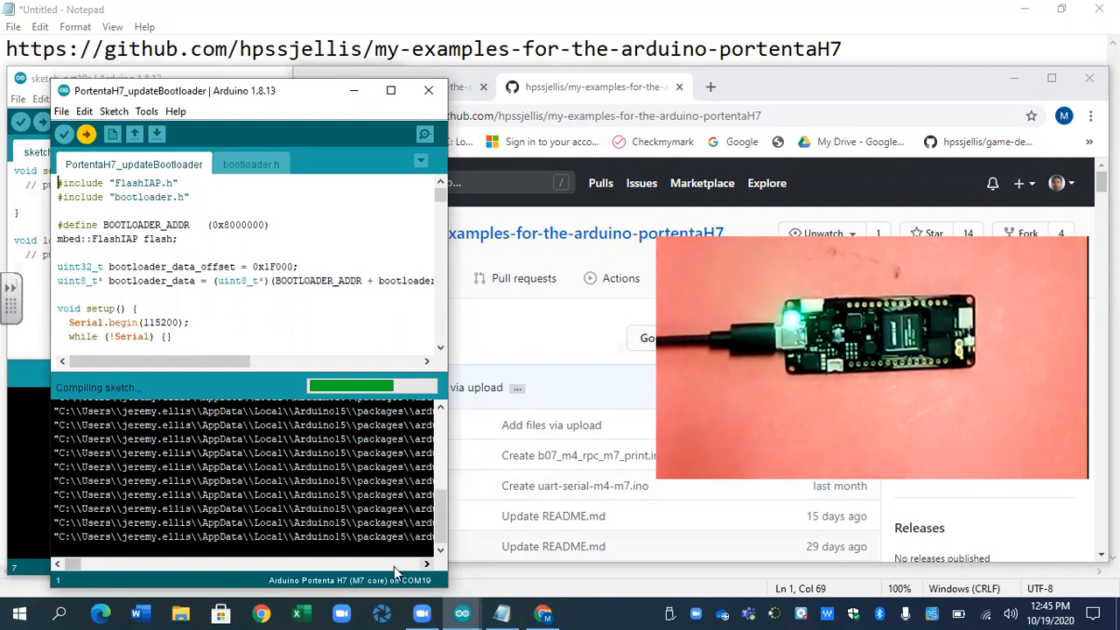
{"action": "mouse_move", "coordinate": [429, 586]}
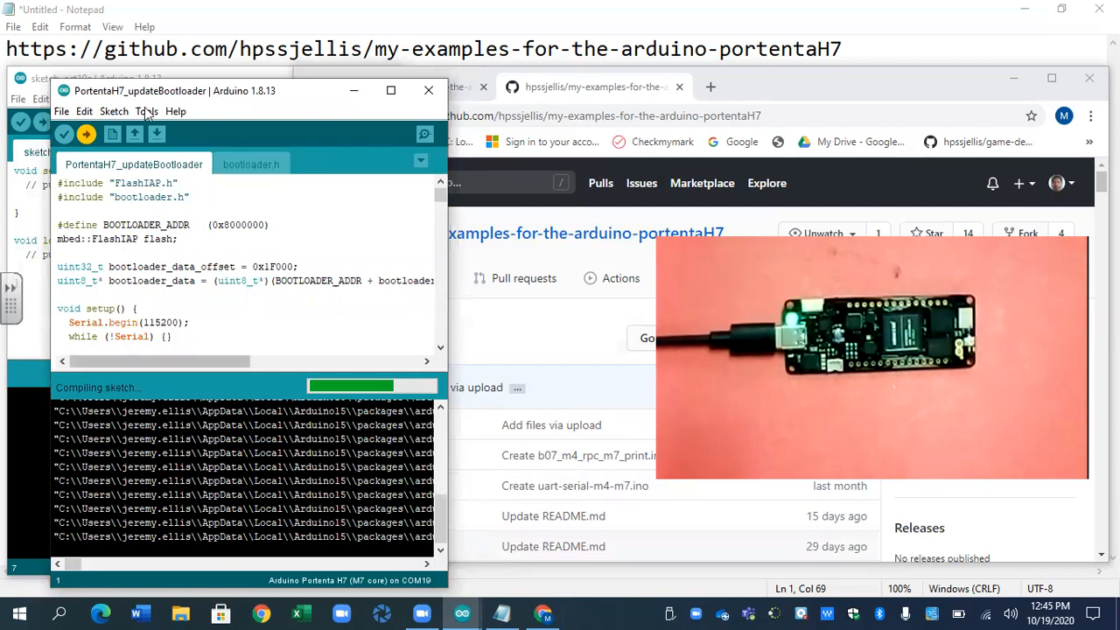
- Check the Tools port menu while the bootloader updater finishes its DFU upload
{"action": "left_click", "coordinate": [147, 112]}
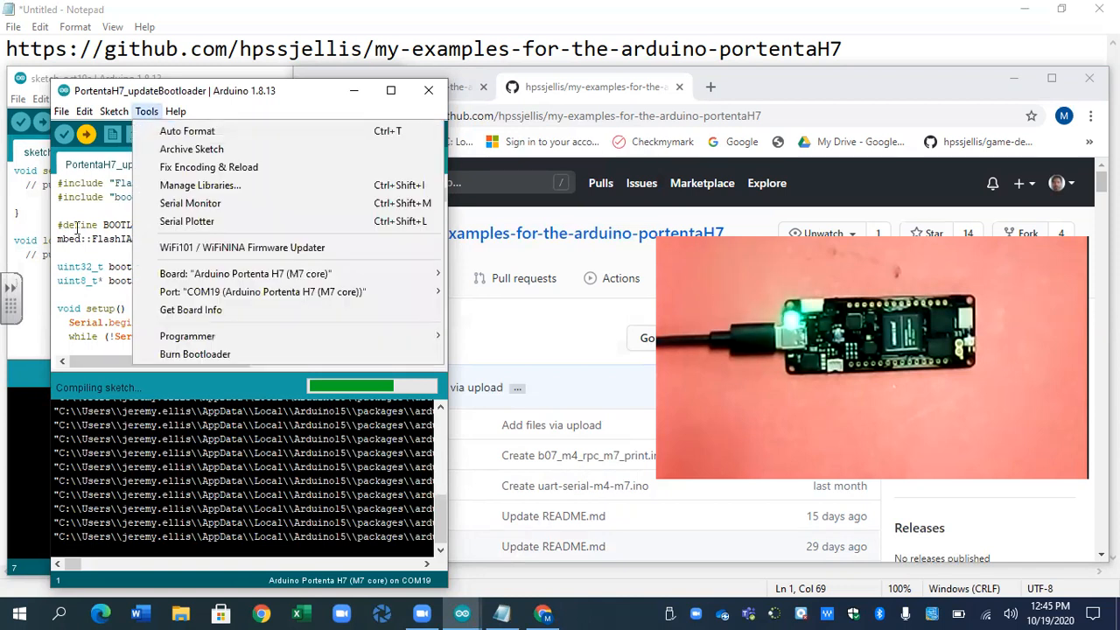
{"action": "left_click", "coordinate": [224, 242]}
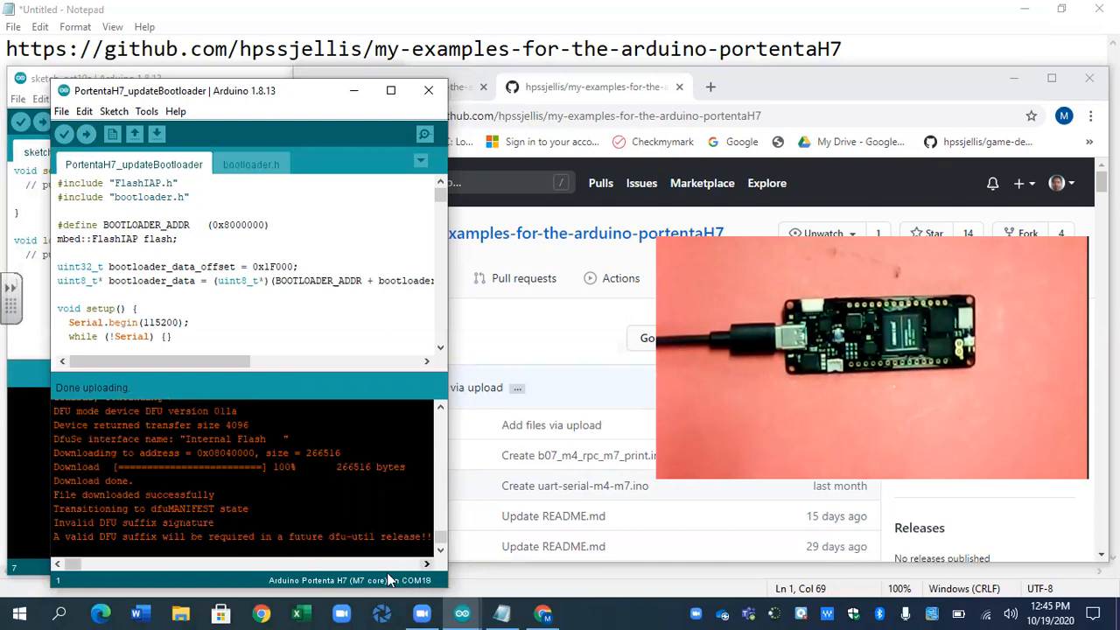
- Answer 'Y' in the Serial Monitor to update the bootloader despite v21 being installed
{"action": "left_click", "coordinate": [147, 112]}
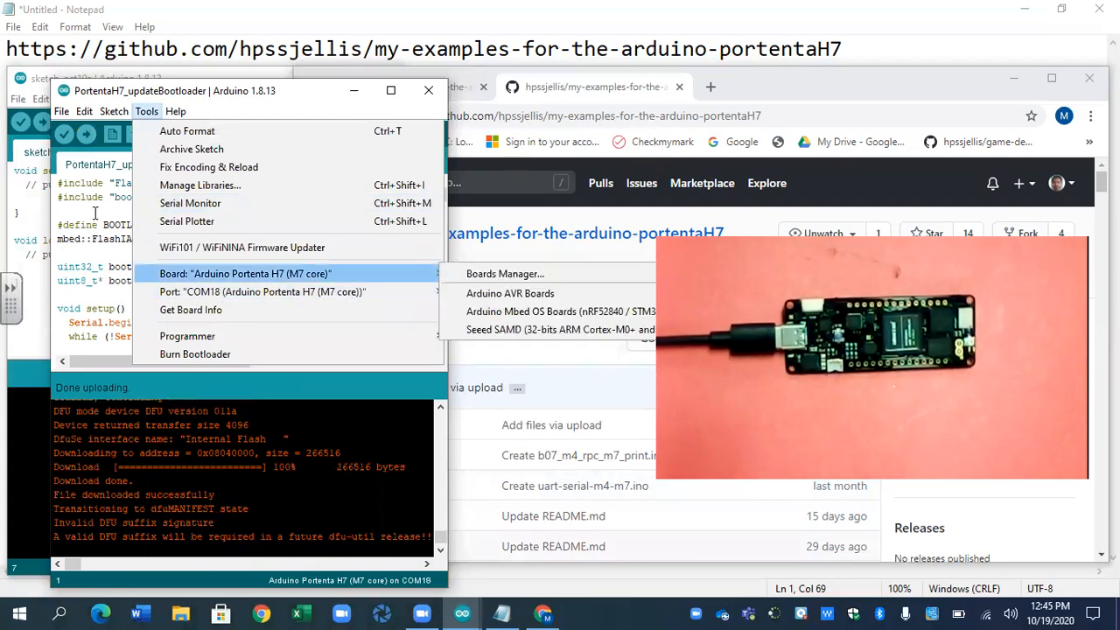
{"action": "mouse_move", "coordinate": [189, 203]}
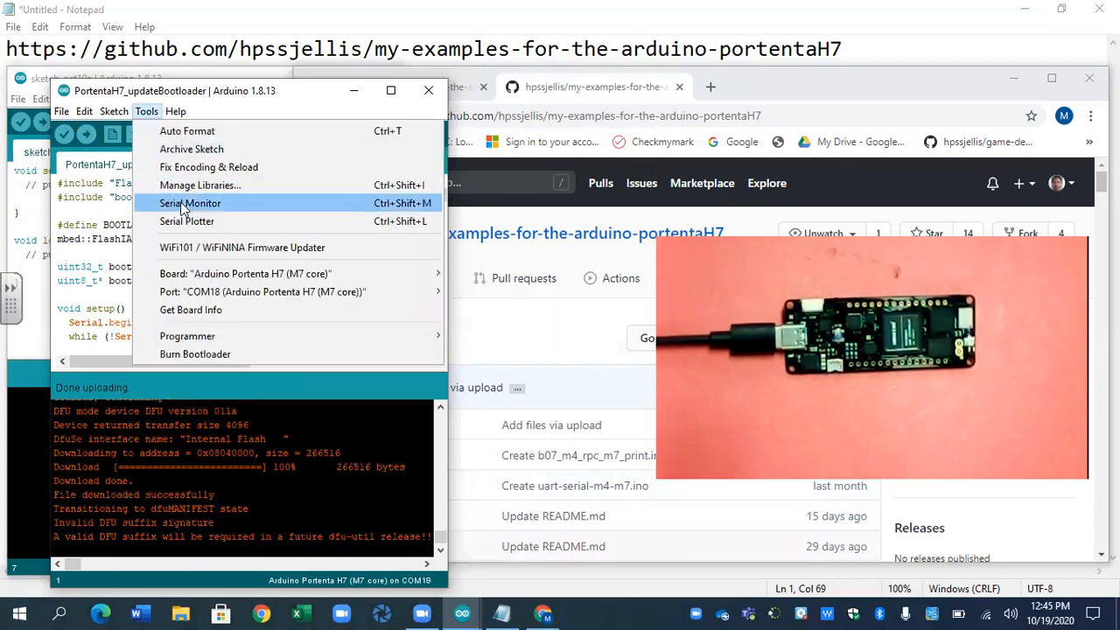
{"action": "left_click", "coordinate": [189, 203]}
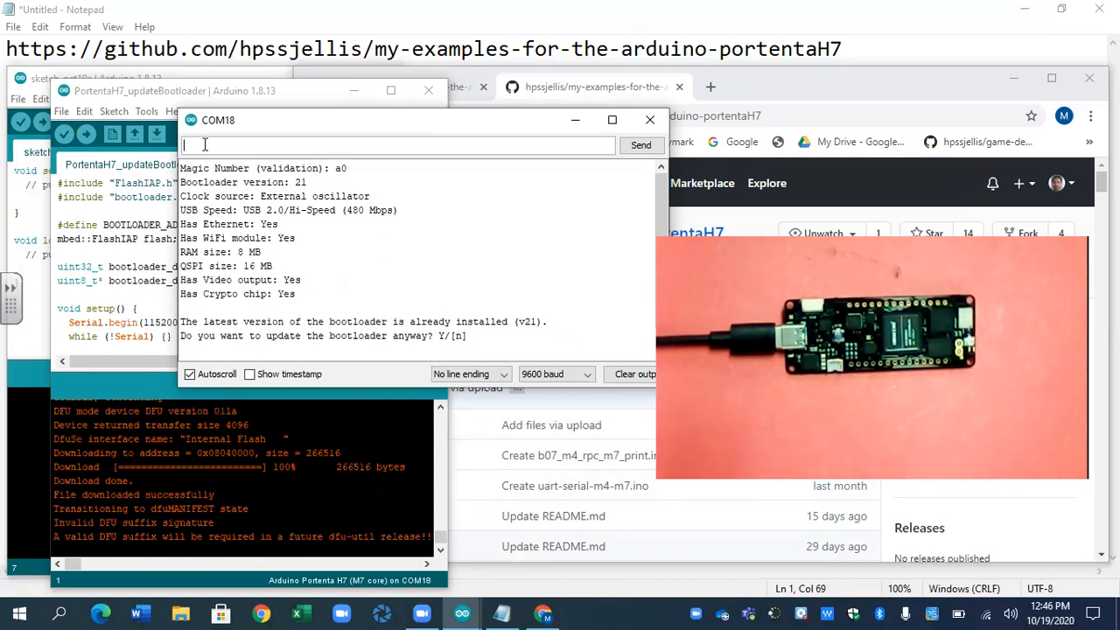
{"action": "type", "text": "Y"}
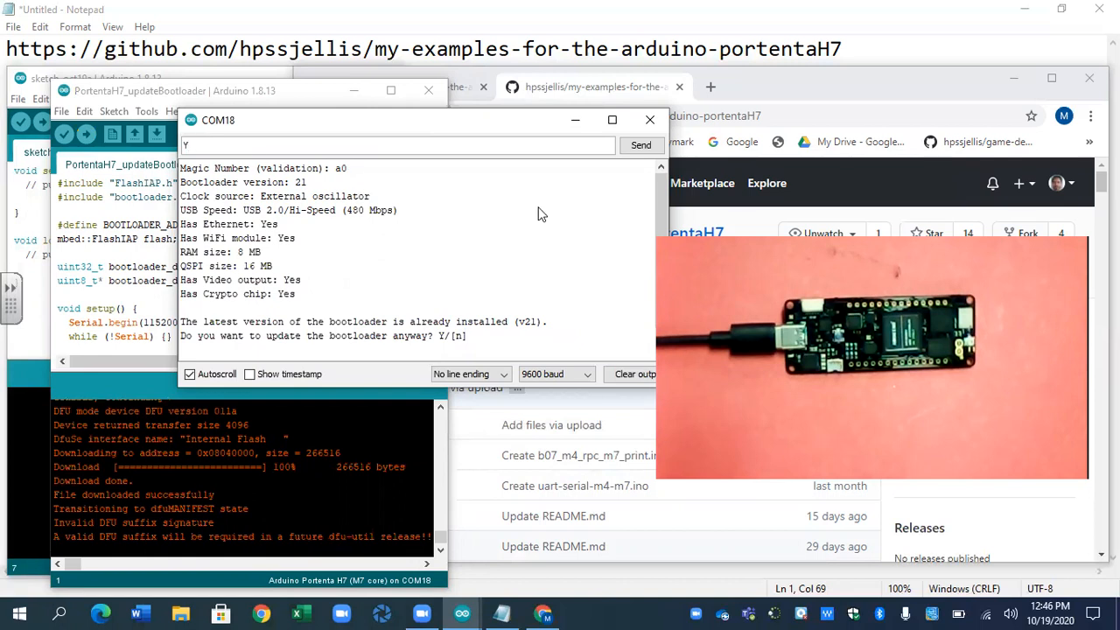
{"action": "left_click", "coordinate": [640, 143]}
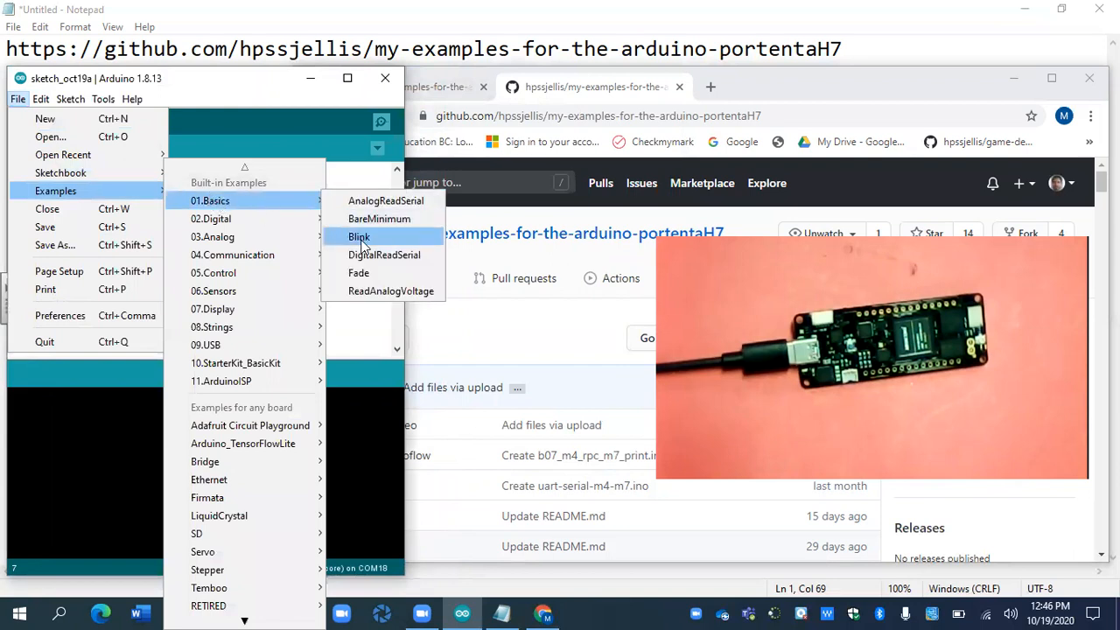
- Load the 01.Basics Blink example and start its upload
{"action": "left_click", "coordinate": [359, 237]}
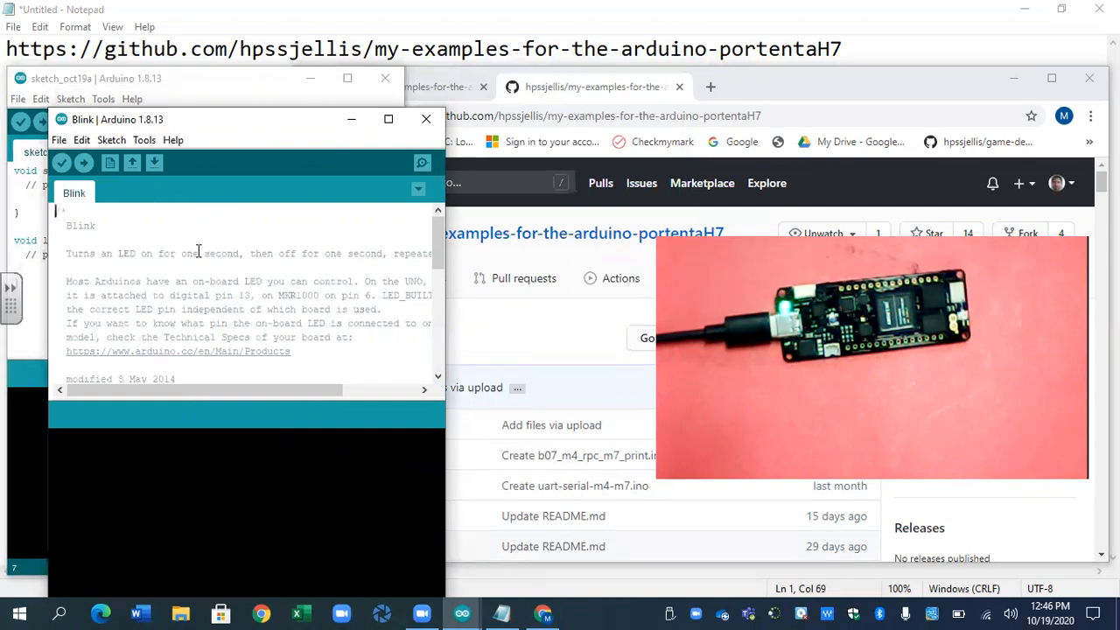
{"action": "left_click", "coordinate": [84, 164]}
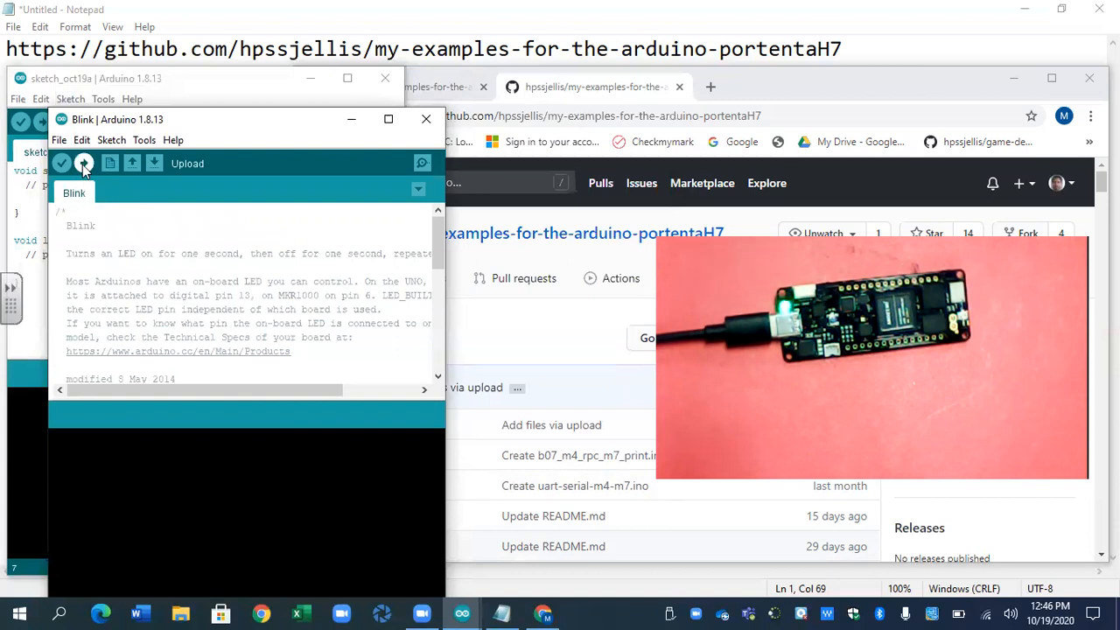
{"action": "left_click", "coordinate": [144, 140]}
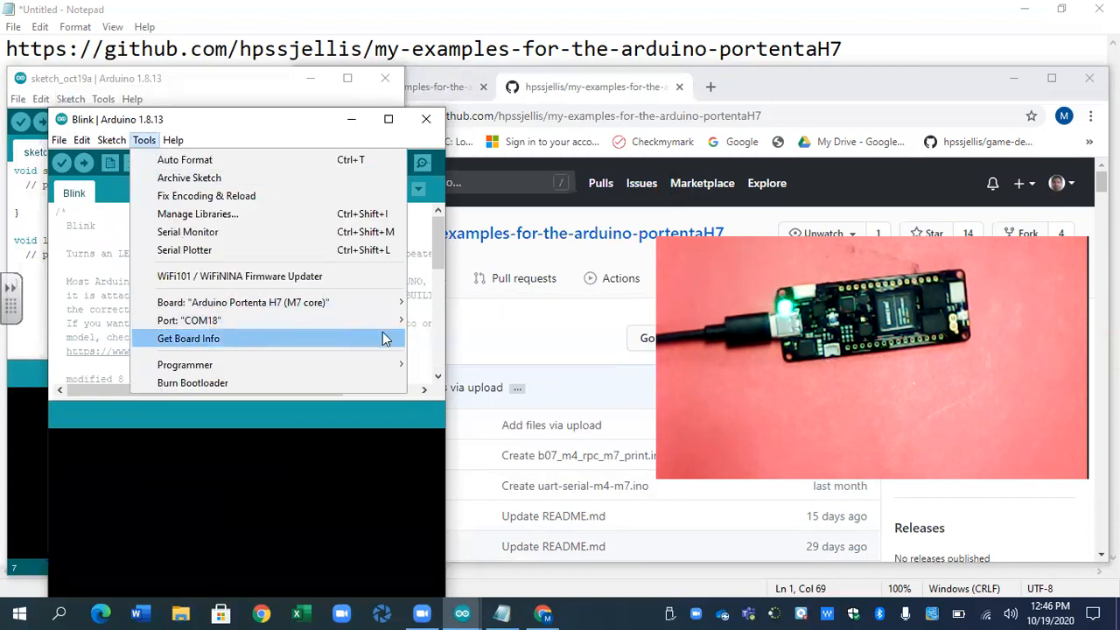
- Switch the port to COM19 and upload Blink to the Portenta H7
{"action": "left_click", "coordinate": [189, 320]}
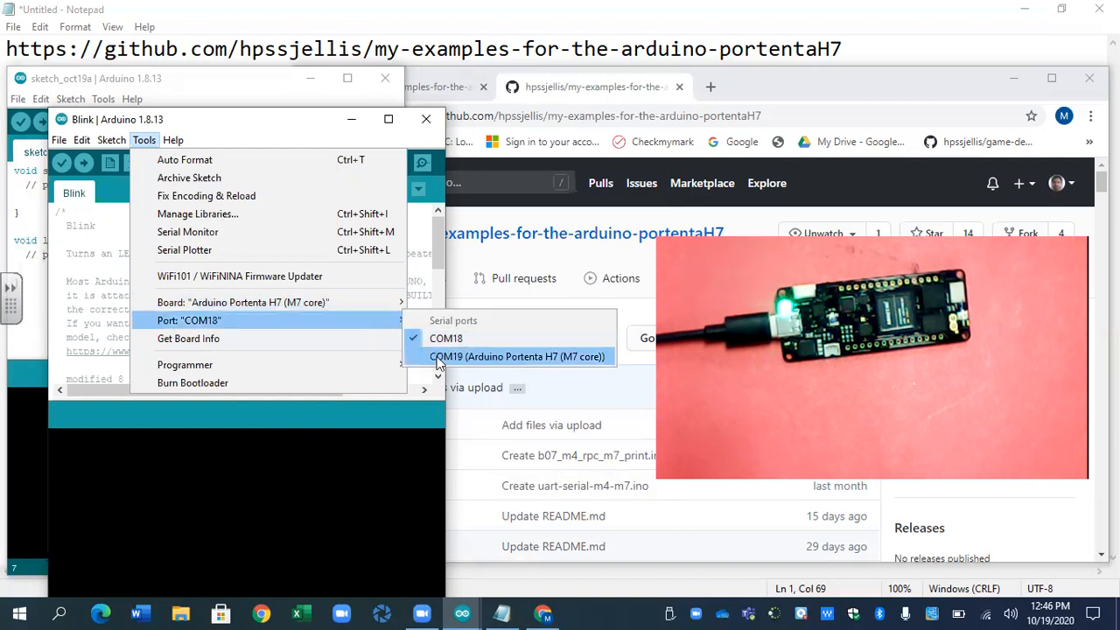
{"action": "left_click", "coordinate": [518, 357]}
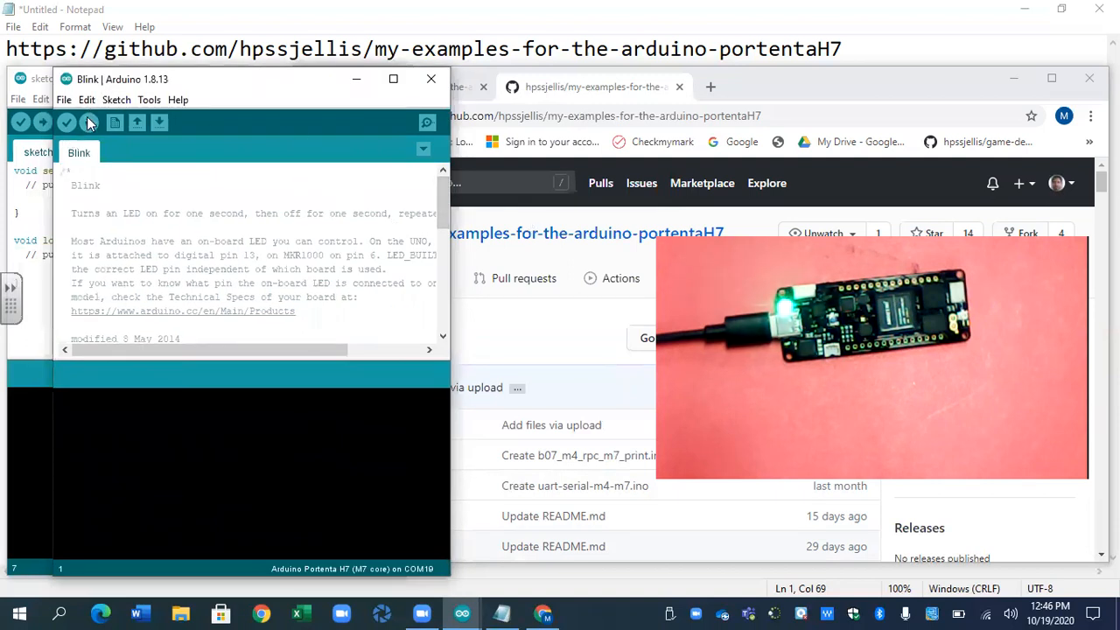
{"action": "left_click", "coordinate": [88, 123]}
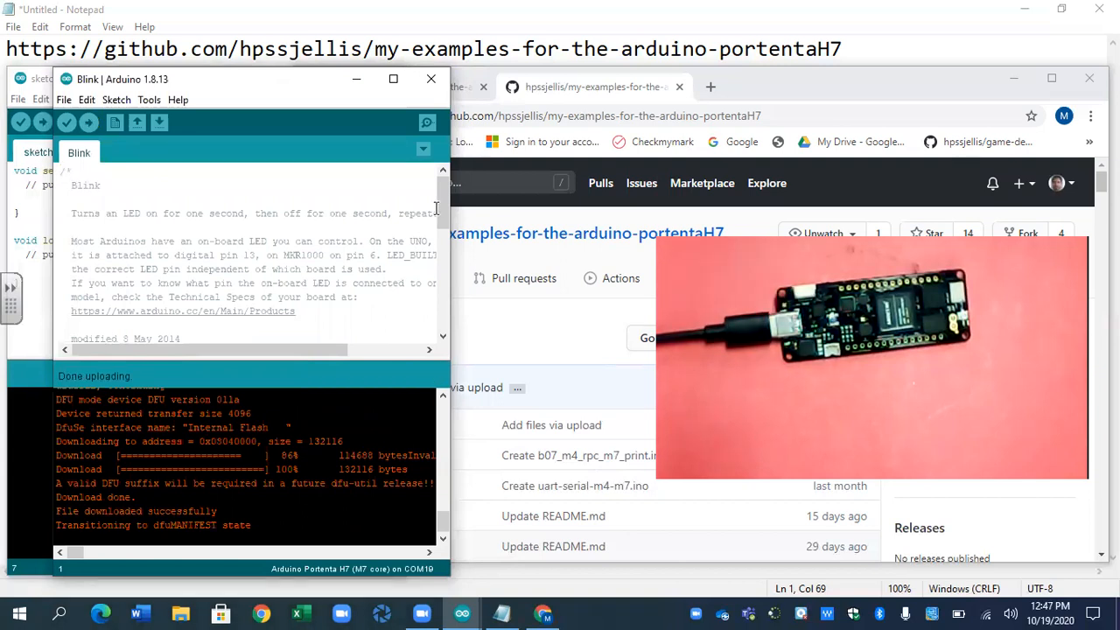
- Swap LED_BUILTIN for LEDB and invert HIGH/LOW in the Blink digitalWrite calls
{"action": "scroll", "scroll_direction": "down", "scroll_amount": 3}
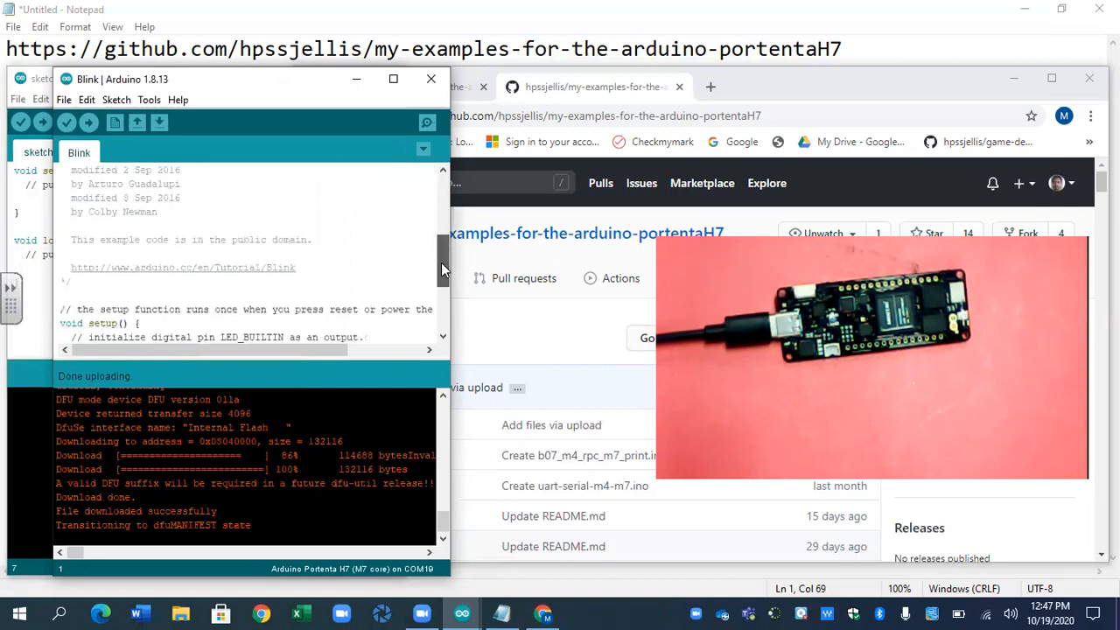
{"action": "scroll", "scroll_direction": "down", "scroll_amount": 3}
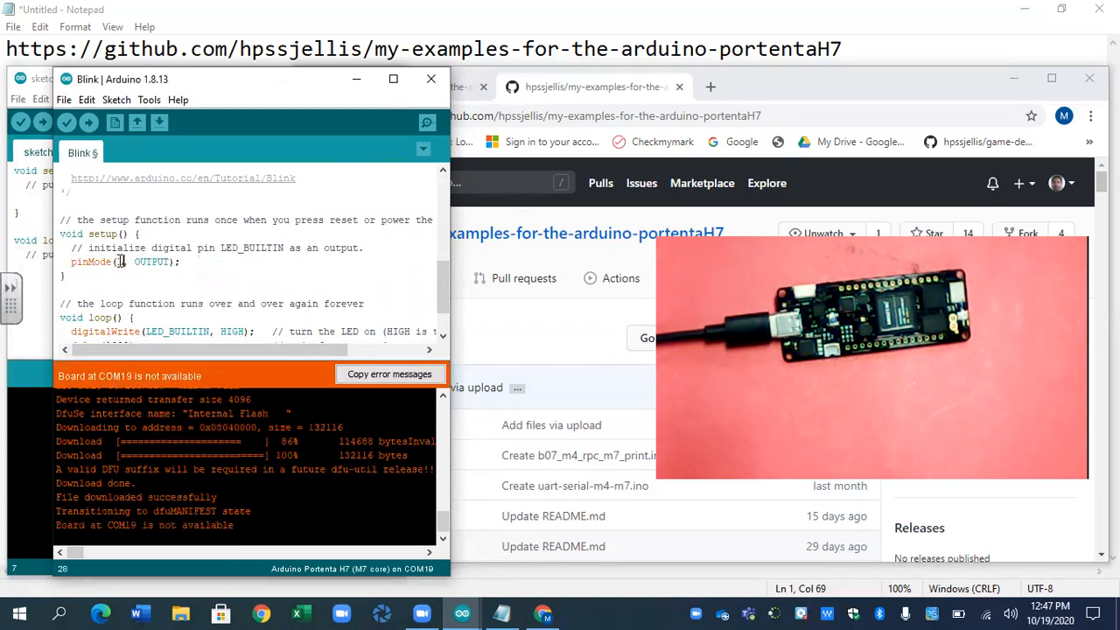
{"action": "type", "text": "LEDB"}
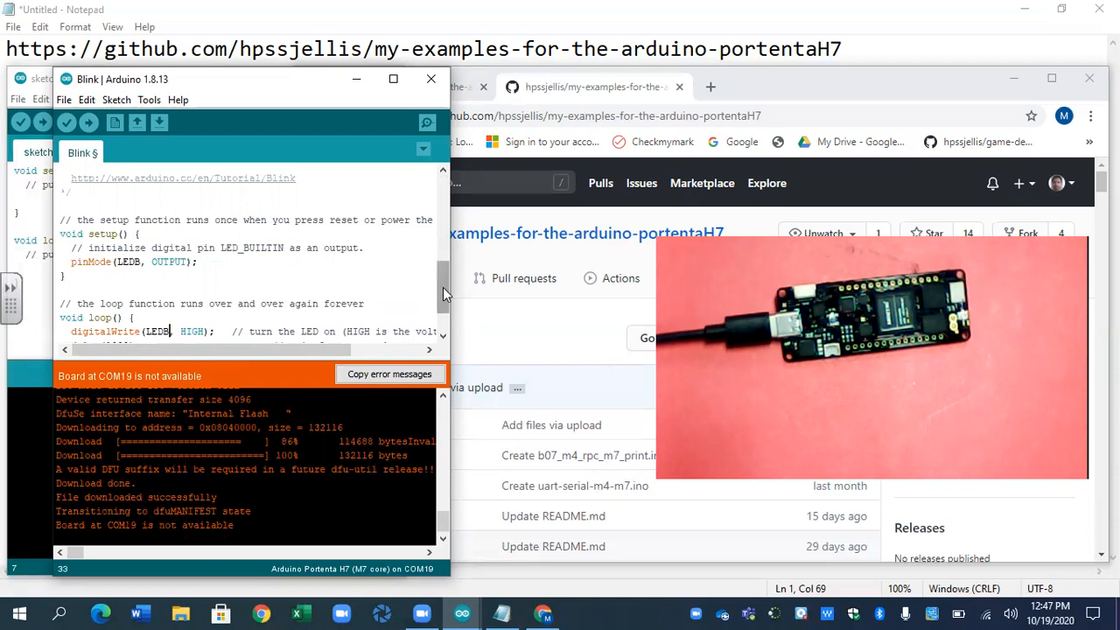
{"action": "scroll", "scroll_direction": "down", "scroll_amount": 3}
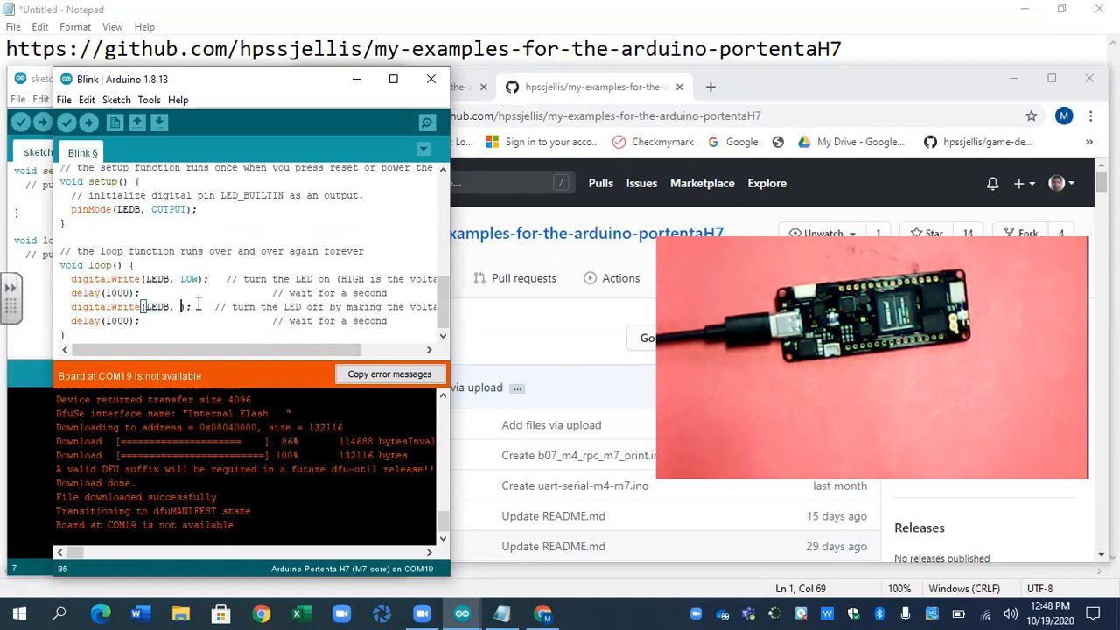
{"action": "type", "text": "HIGH"}
{"action": "left_click", "coordinate": [105, 292]}
{"action": "type", "text": "3"}
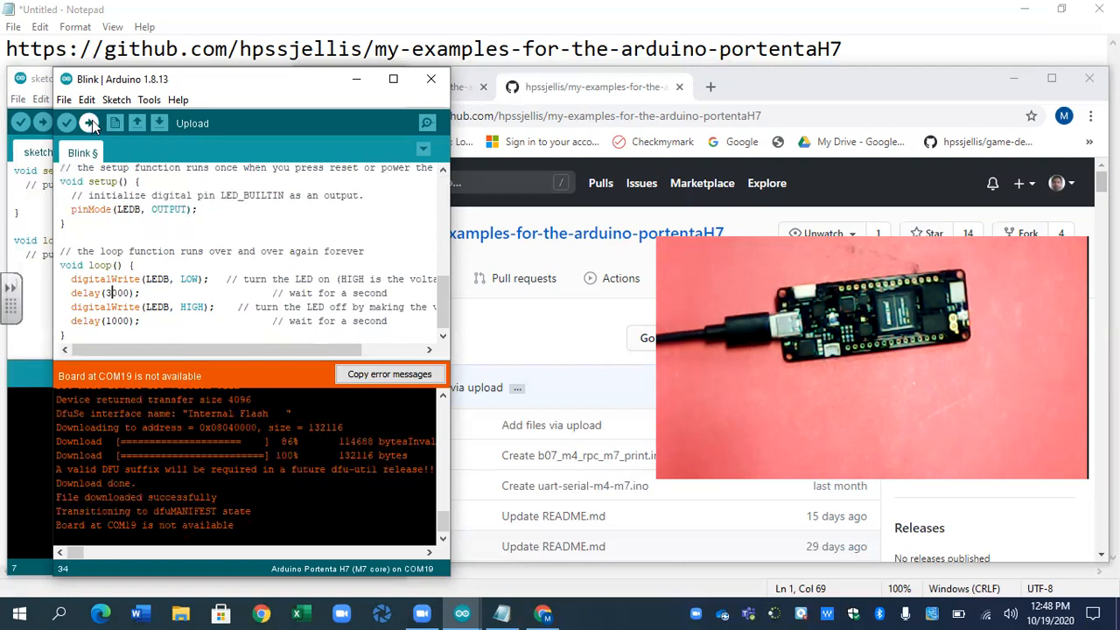
- Upload the LEDB Blink sketch to the Portenta H7 on COM18, retrying once
{"action": "left_click", "coordinate": [149, 98]}
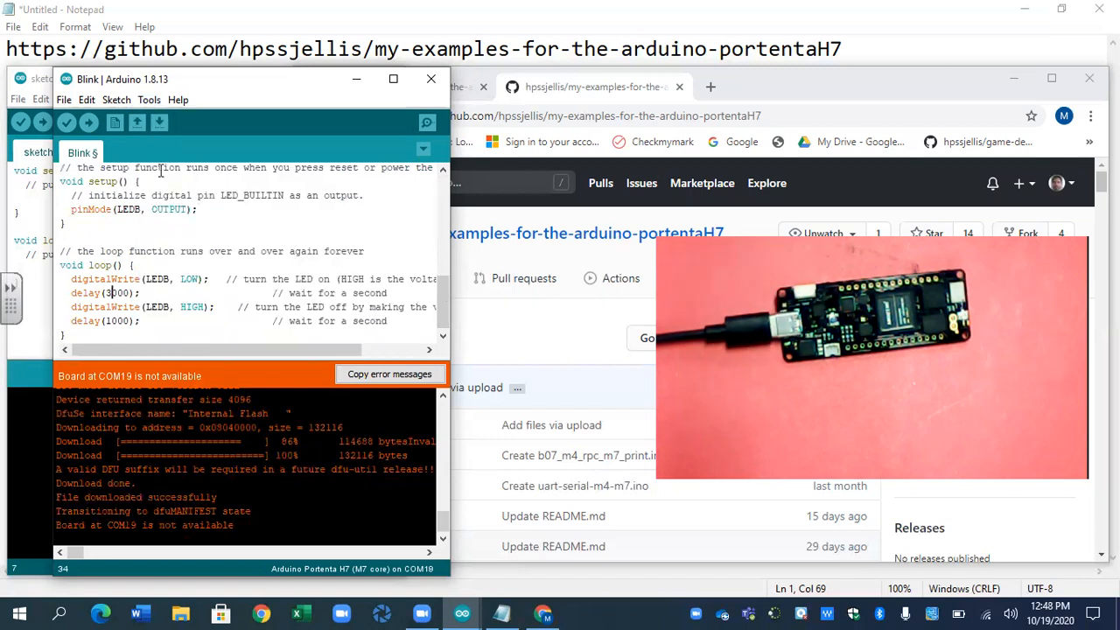
{"action": "left_click", "coordinate": [88, 123]}
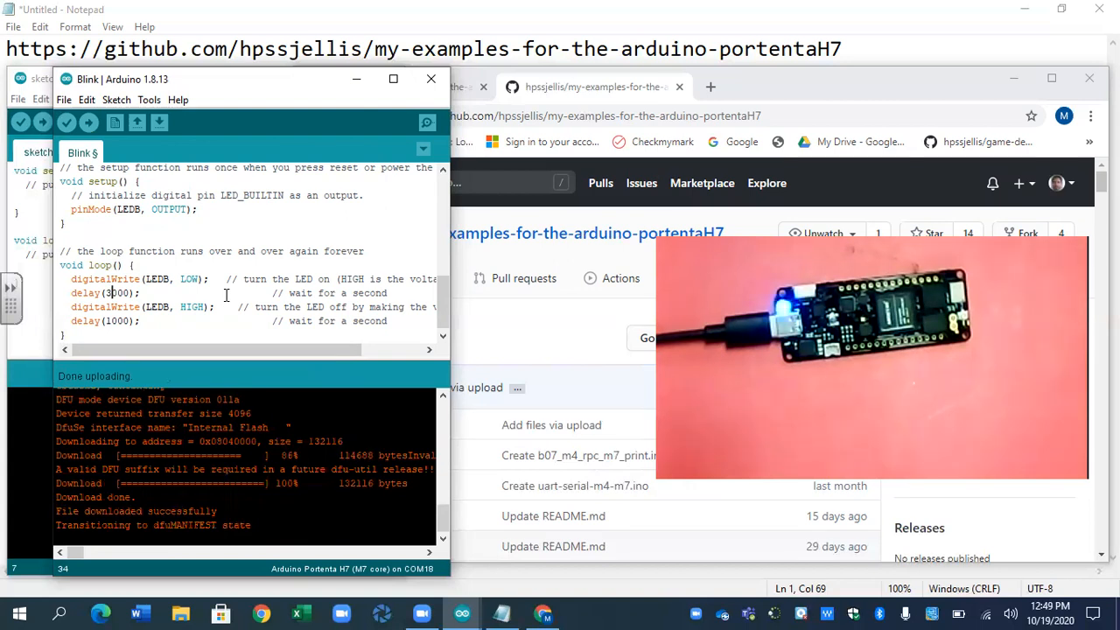
- Load the WiFi > PortentaWiFiFirmwareUpdater example into a new window
{"action": "left_click", "coordinate": [63, 98]}
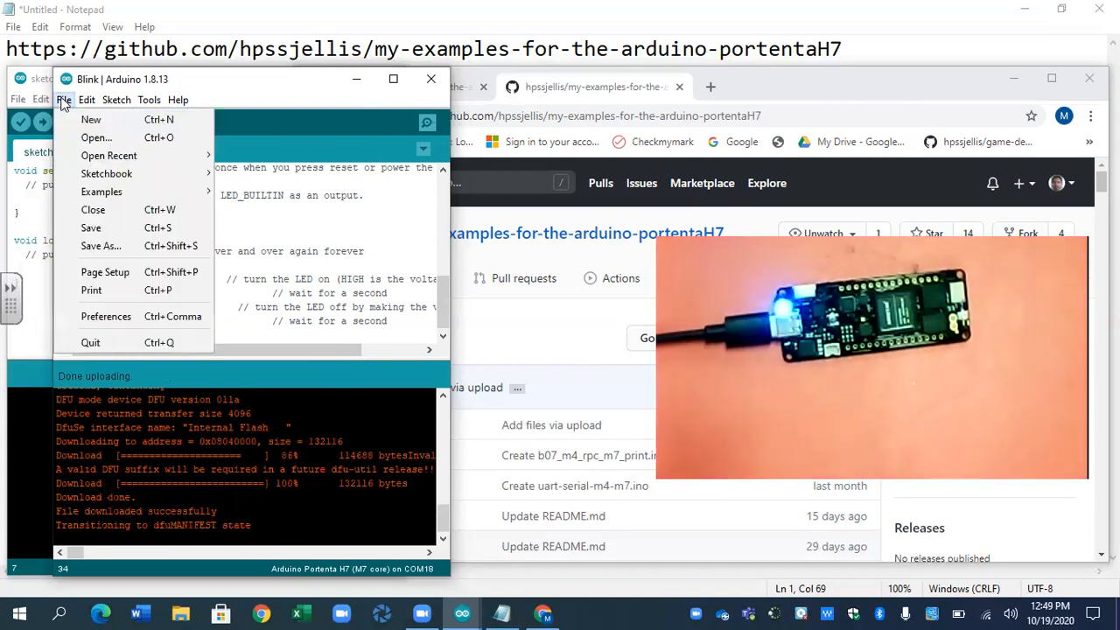
{"action": "mouse_move", "coordinate": [96, 136]}
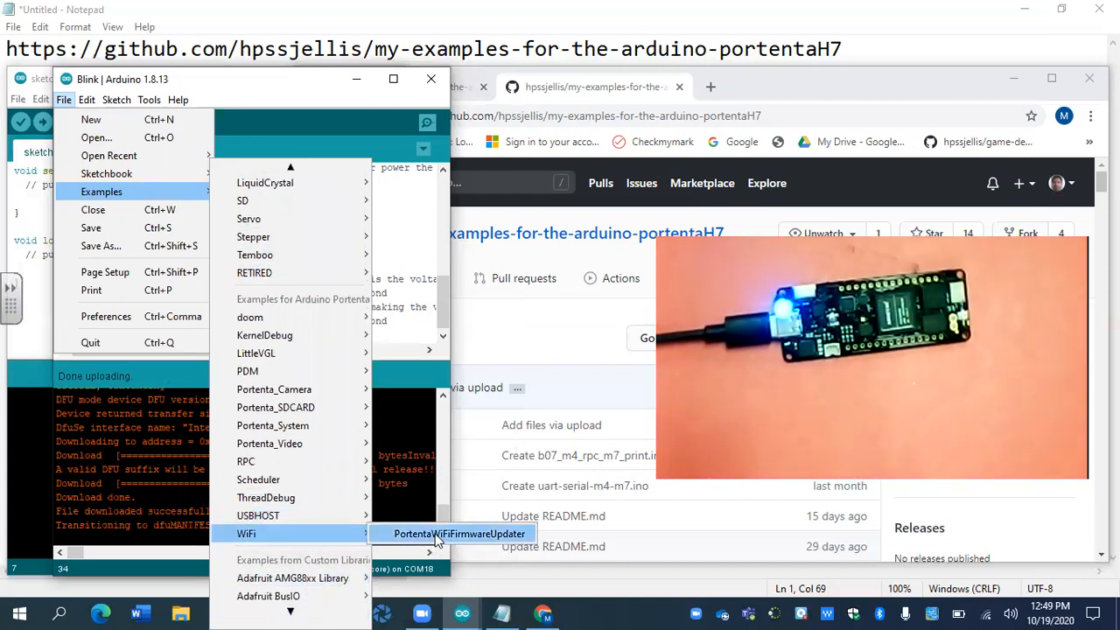
{"action": "left_click", "coordinate": [459, 534]}
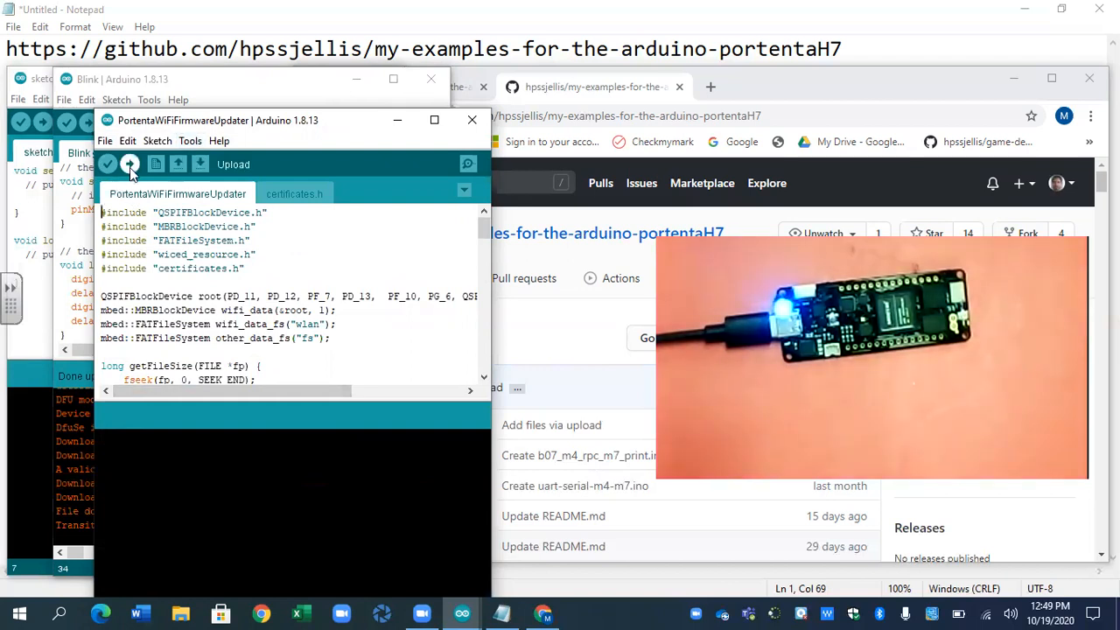
- Compile and upload the PortentaWiFiFirmwareUpdater sketch to the board
{"action": "left_click", "coordinate": [130, 165]}
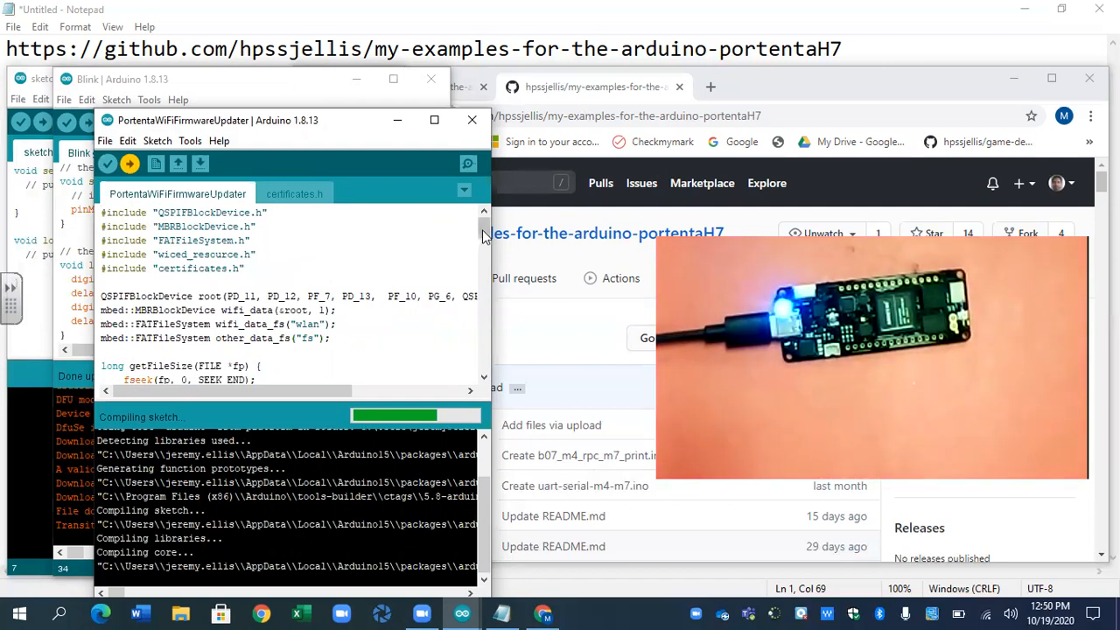
{"action": "scroll", "scroll_direction": "down", "scroll_amount": 3}
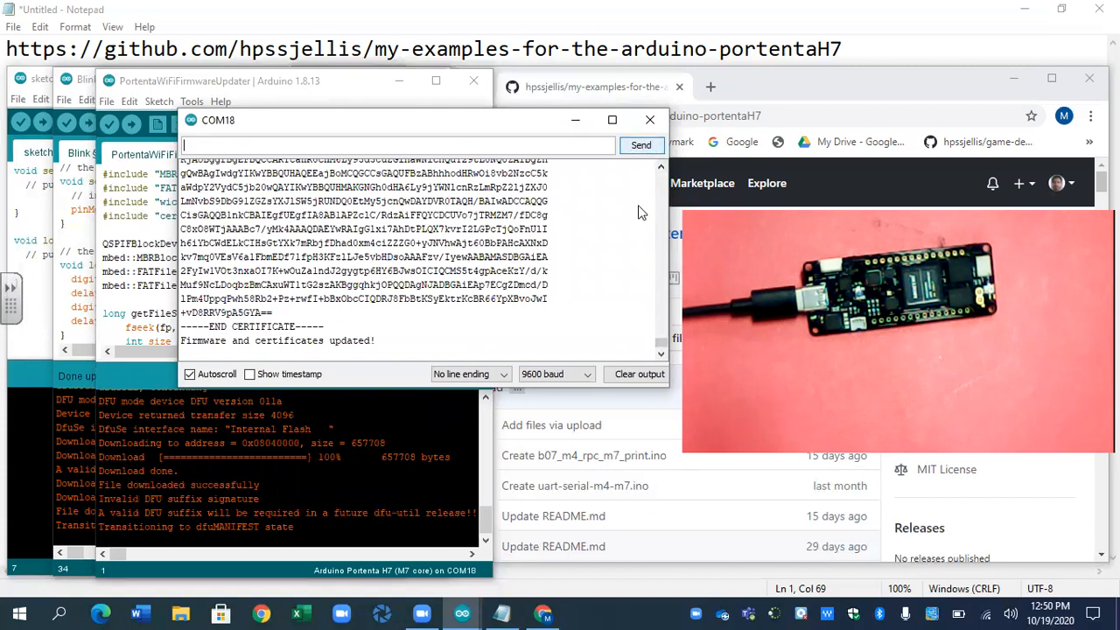
- Close the Serial Monitor after it reports 'Firmware and certificates updated!'
{"action": "left_click", "coordinate": [651, 119]}
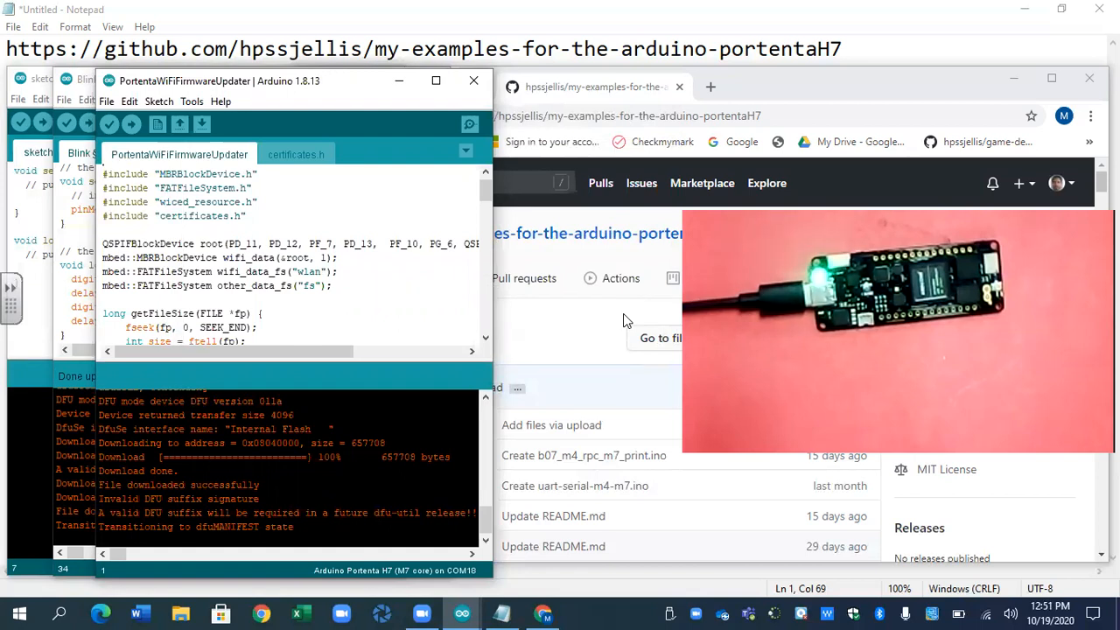
{"action": "mouse_move", "coordinate": [976, 514]}
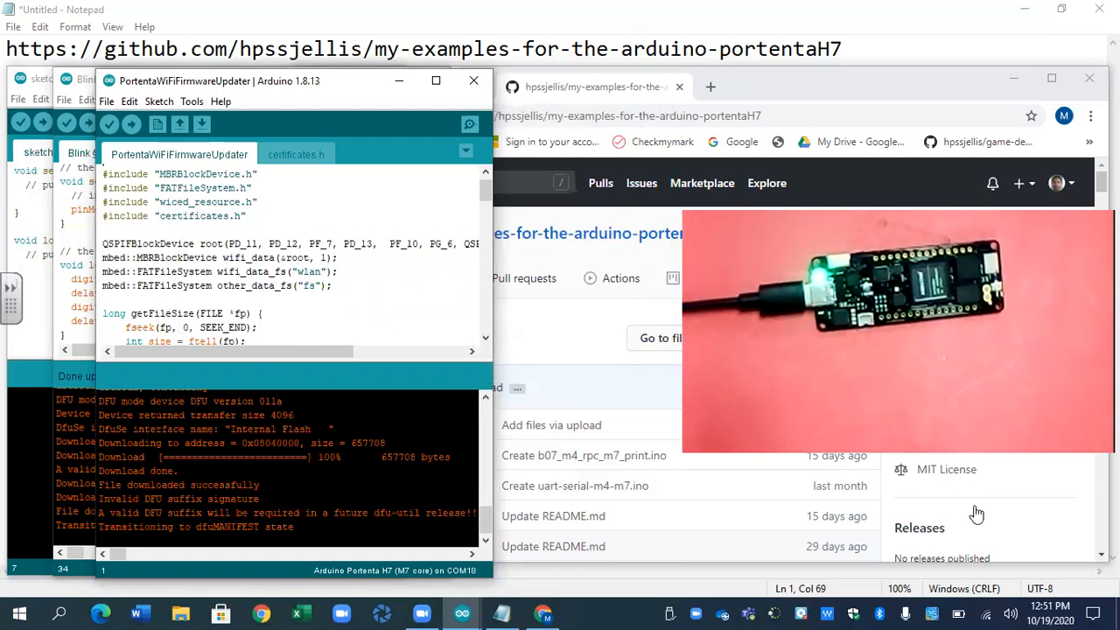